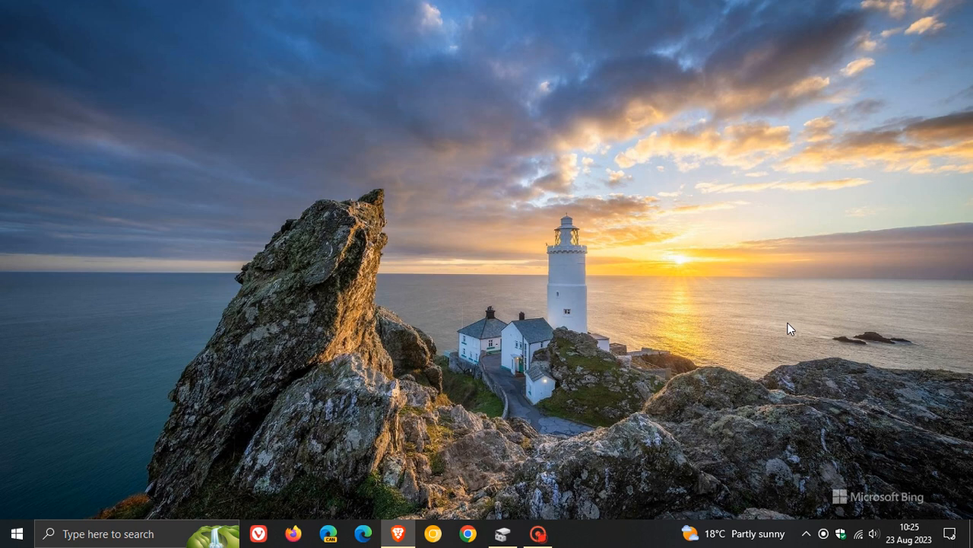
pyautogui.moveTo(737, 313)
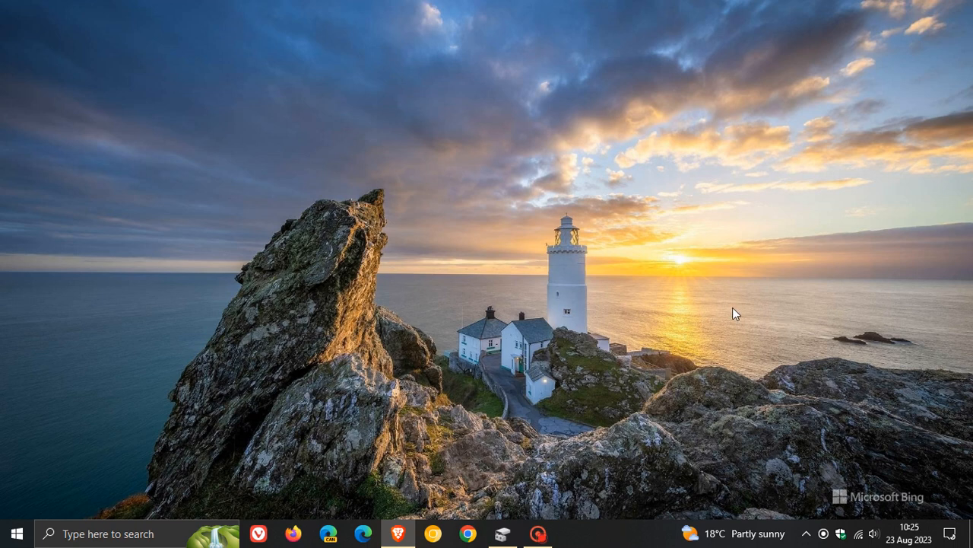
# Open the Start menu from the taskbar to list installed apps and pinned tiles.
pyautogui.click(12, 532)
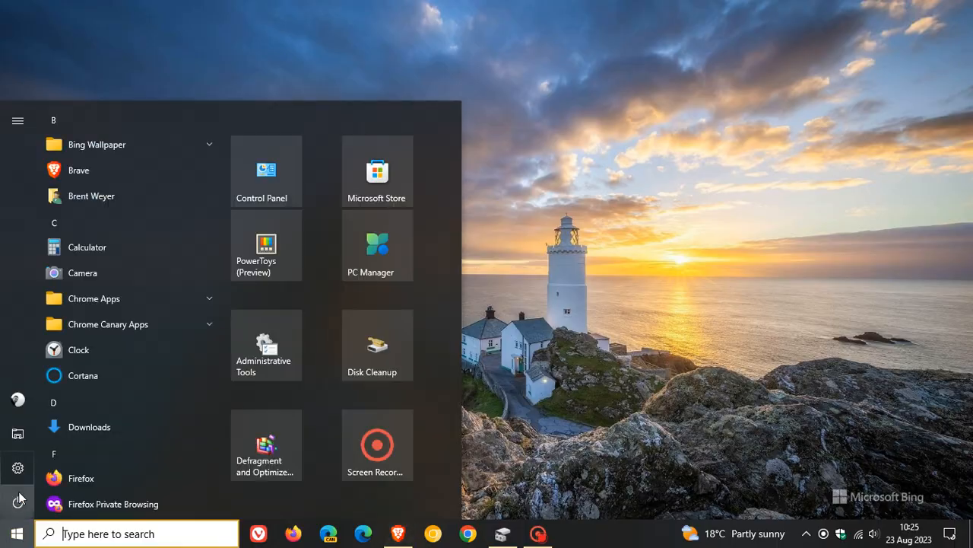
# Launch Settings from the Start menu to reach the Windows Update page.
pyautogui.click(18, 467)
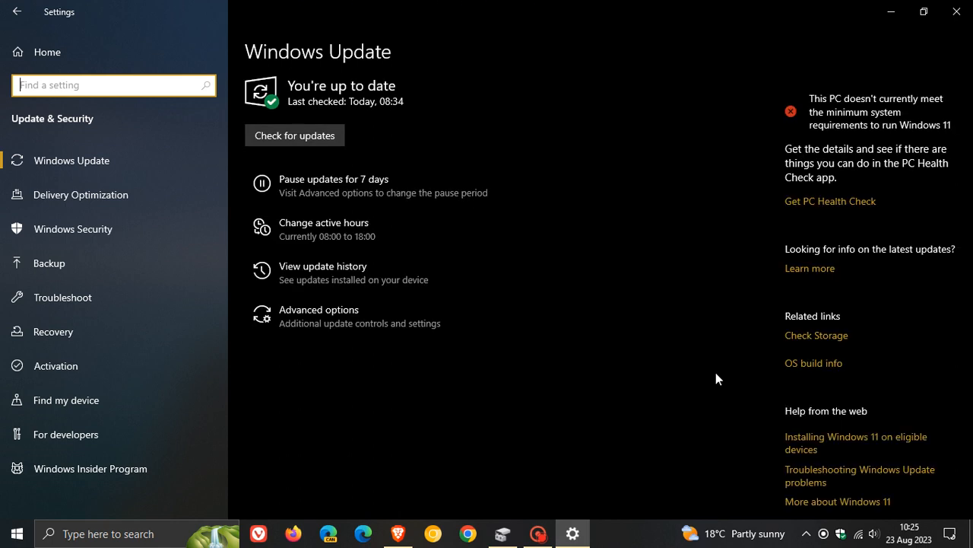
pyautogui.moveTo(718, 319)
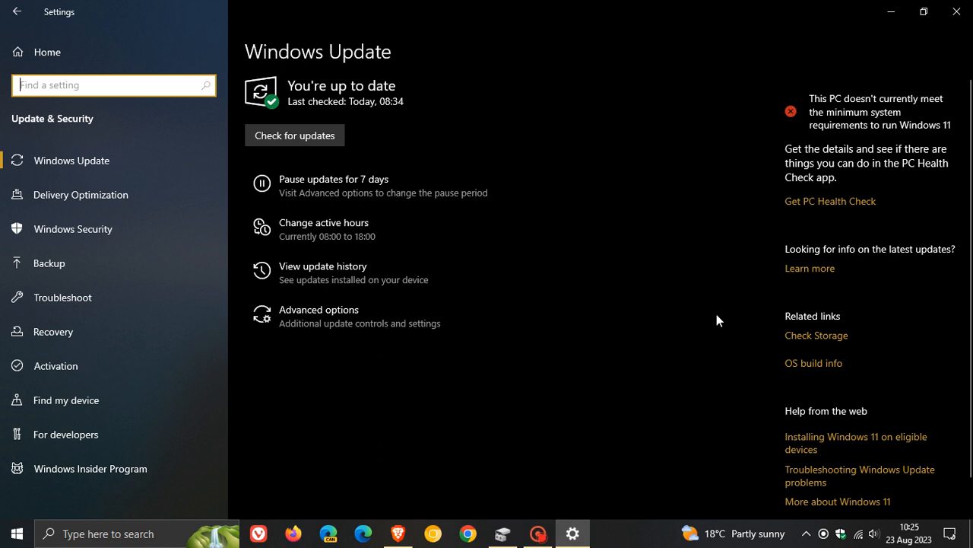
pyautogui.moveTo(607, 114)
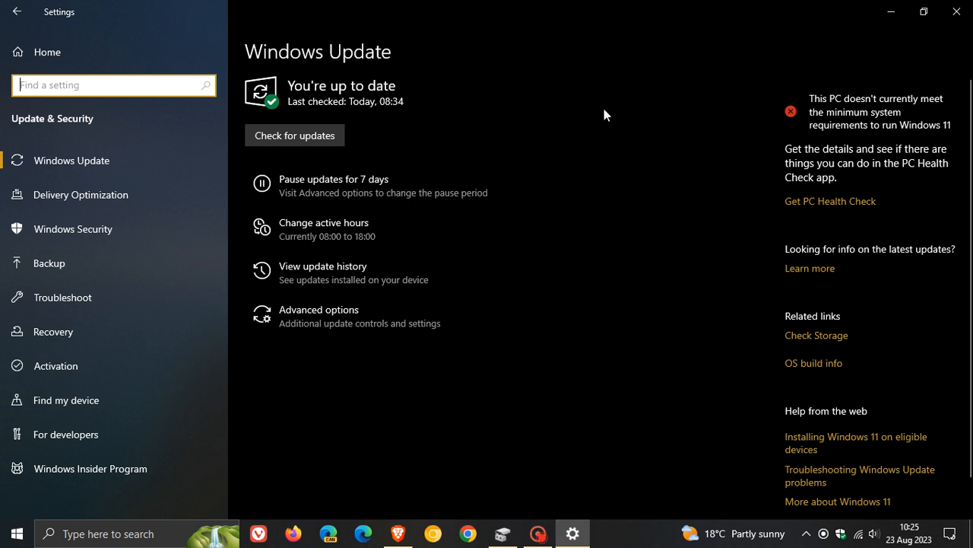
pyautogui.moveTo(499, 182)
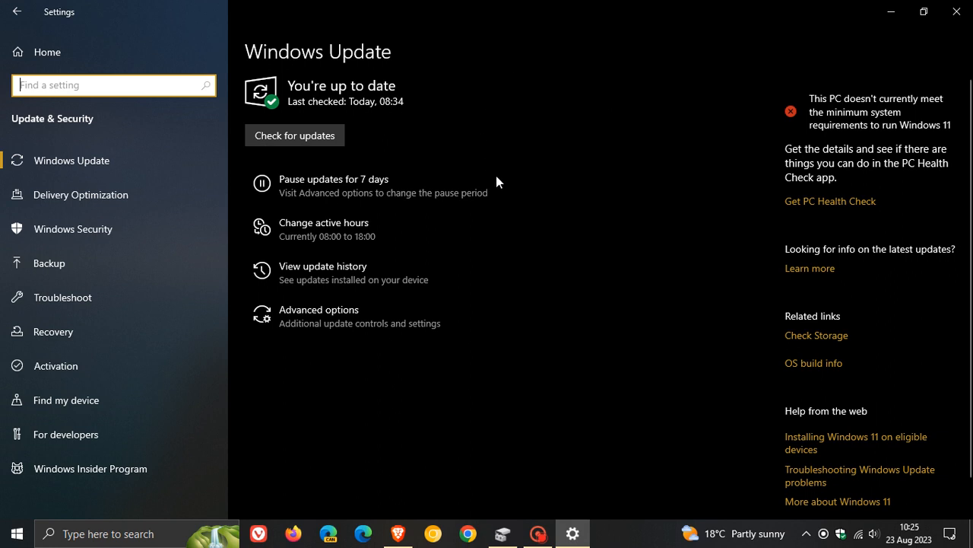
pyautogui.moveTo(616, 128)
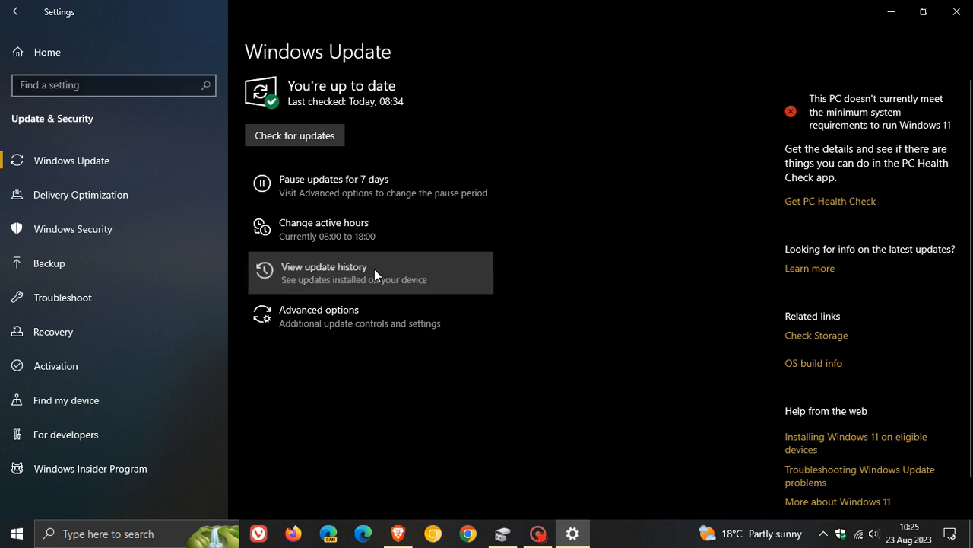
pyautogui.moveTo(651, 302)
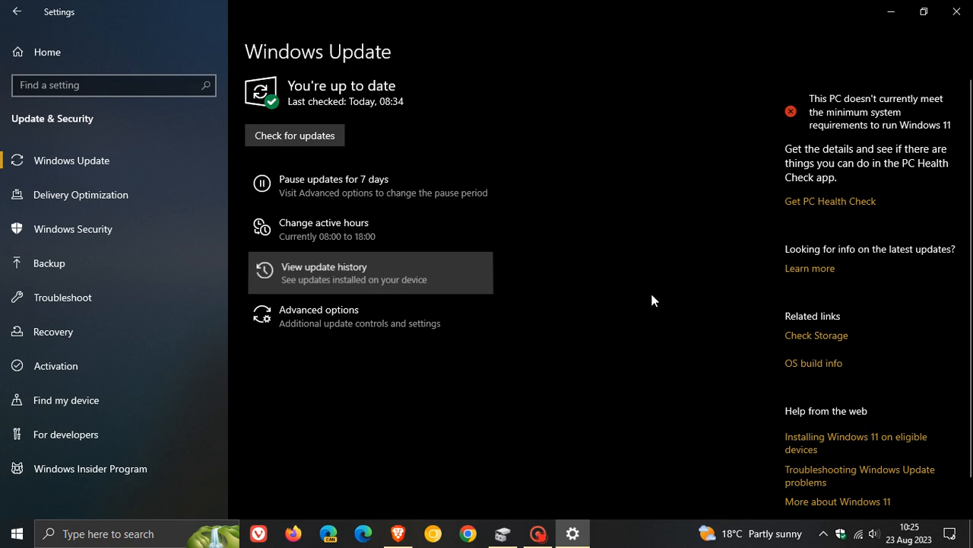
# View the update history listing the KB5029331 preview installed on 23 Aug 2023.
pyautogui.click(322, 273)
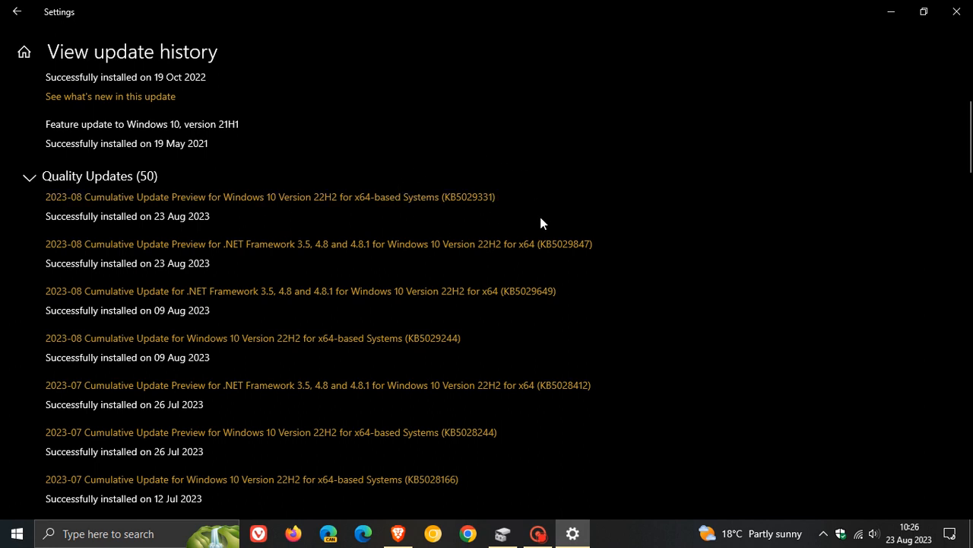
pyautogui.moveTo(684, 224)
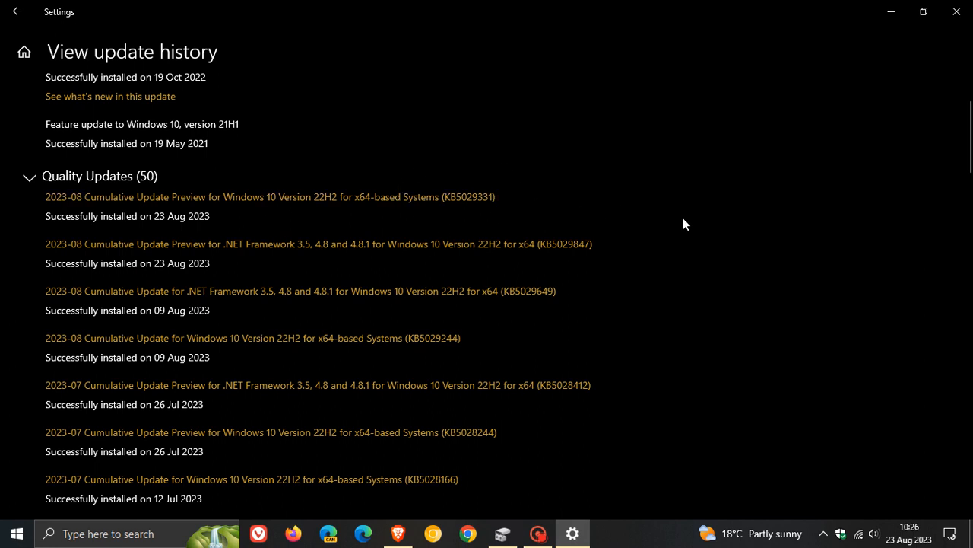
pyautogui.moveTo(459, 229)
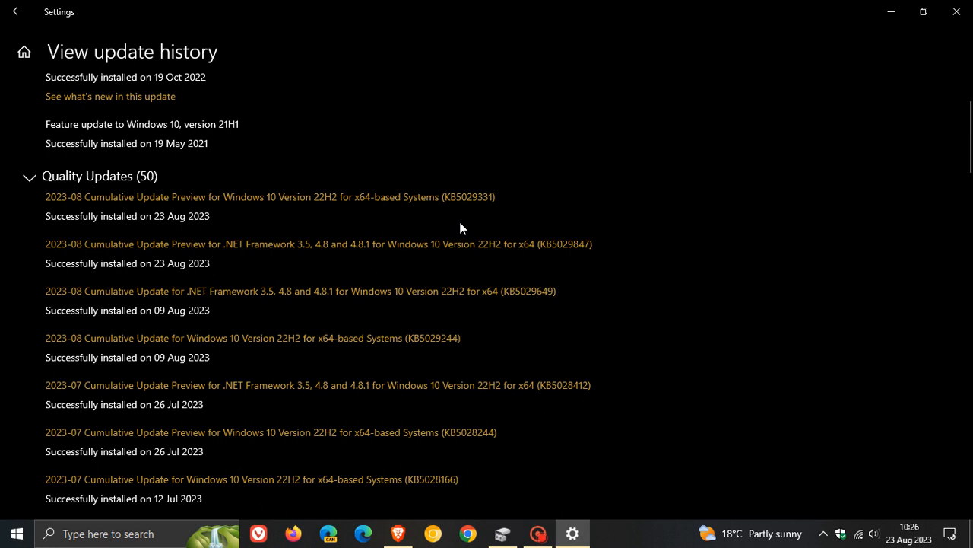
pyautogui.moveTo(539, 213)
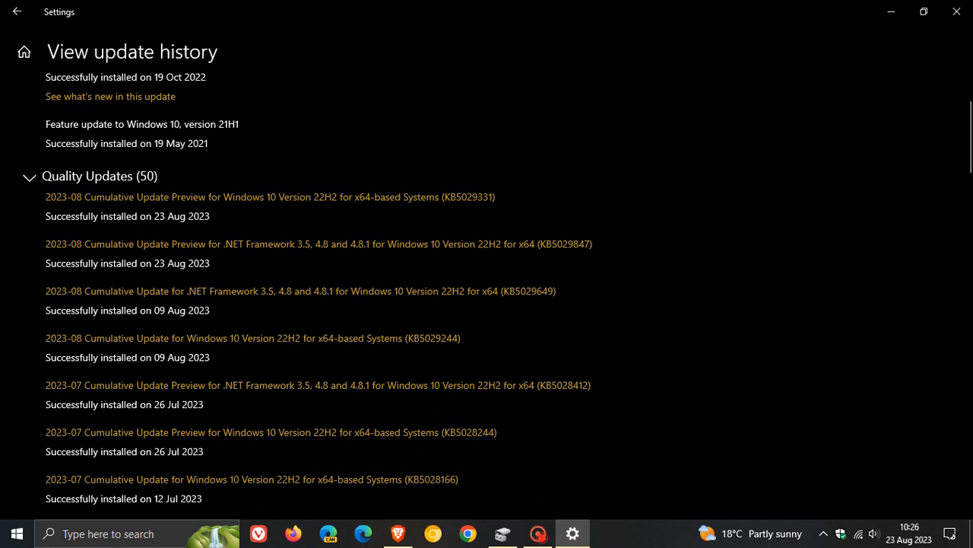
pyautogui.moveTo(882, 304)
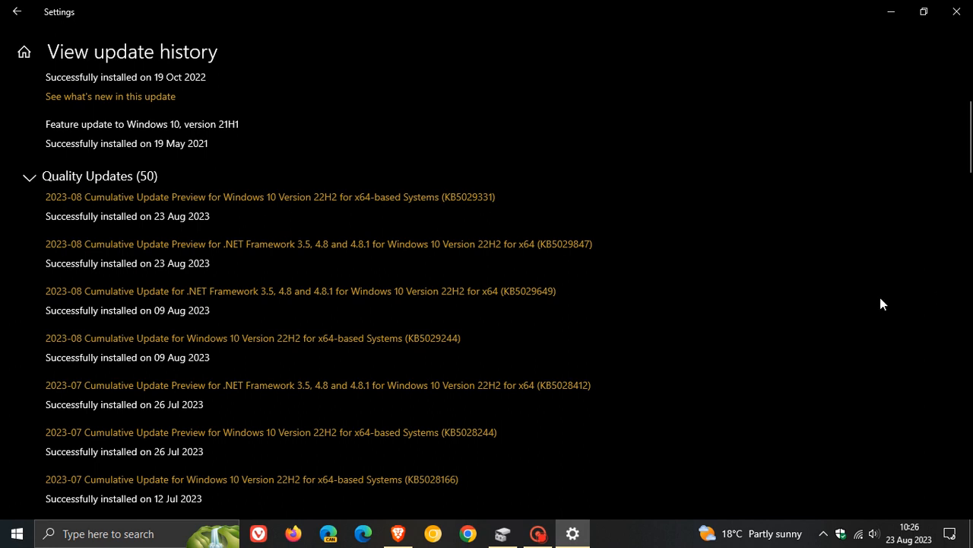
pyautogui.moveTo(672, 201)
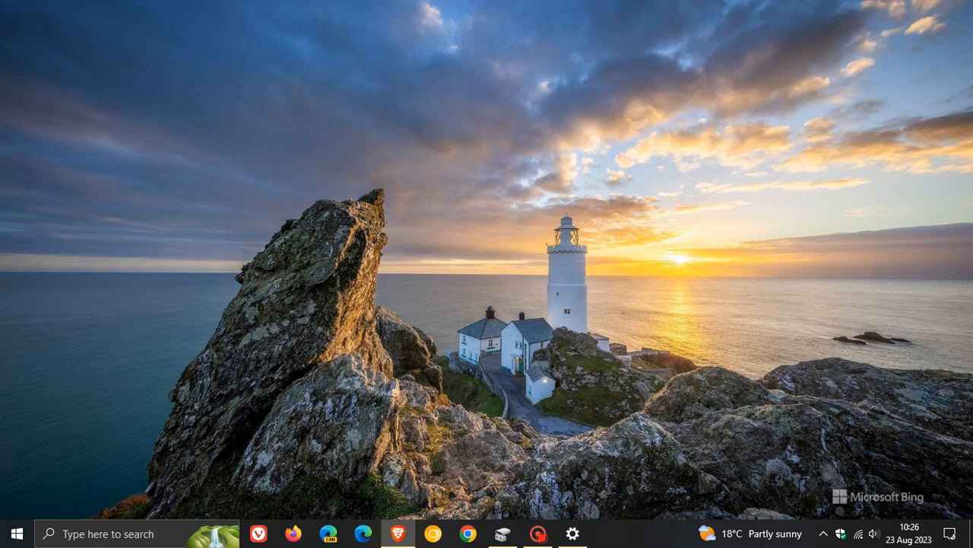
pyautogui.moveTo(566, 283)
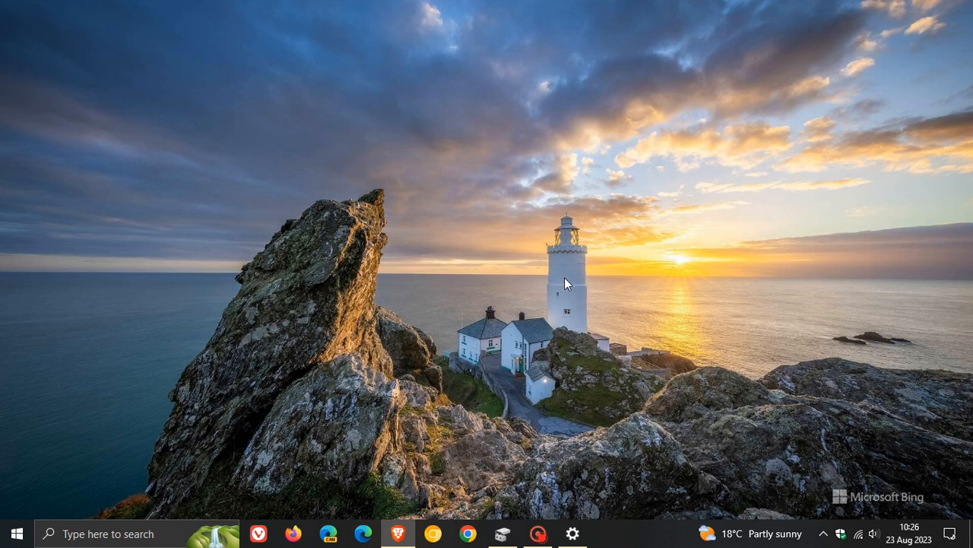
pyautogui.moveTo(540, 275)
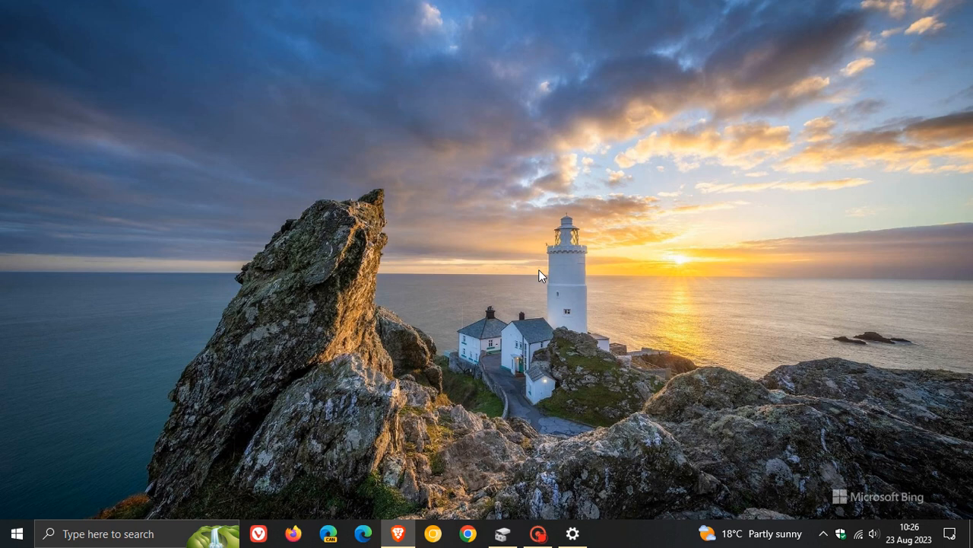
pyautogui.moveTo(744, 508)
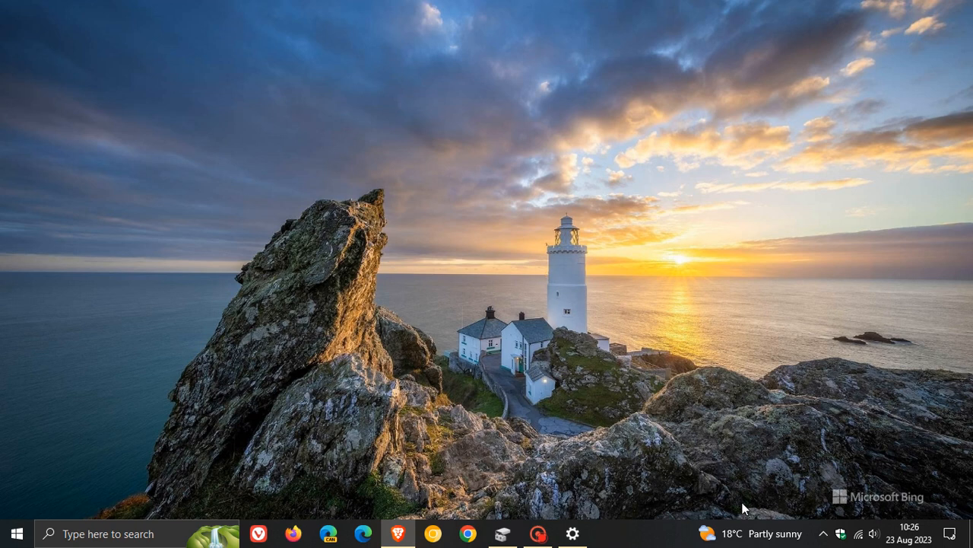
pyautogui.click(768, 532)
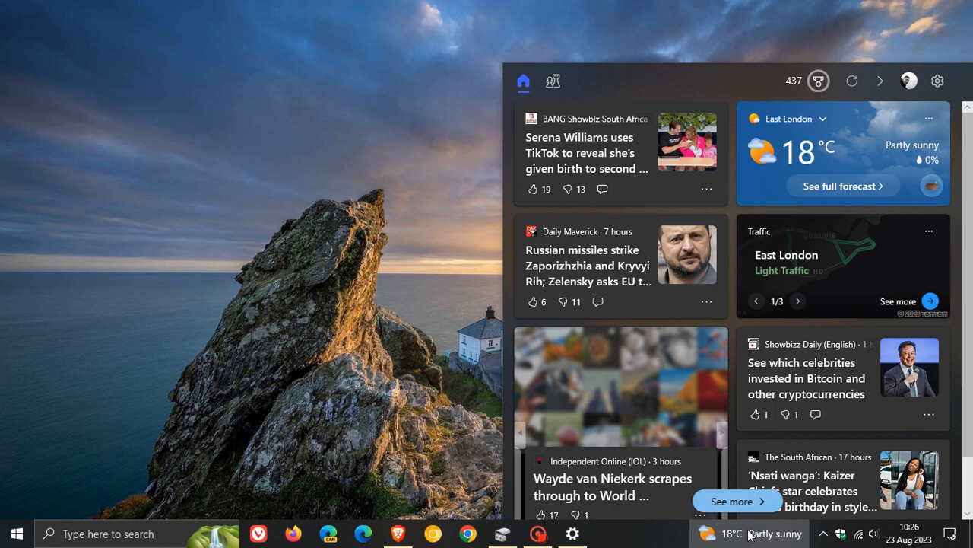
pyautogui.click(730, 532)
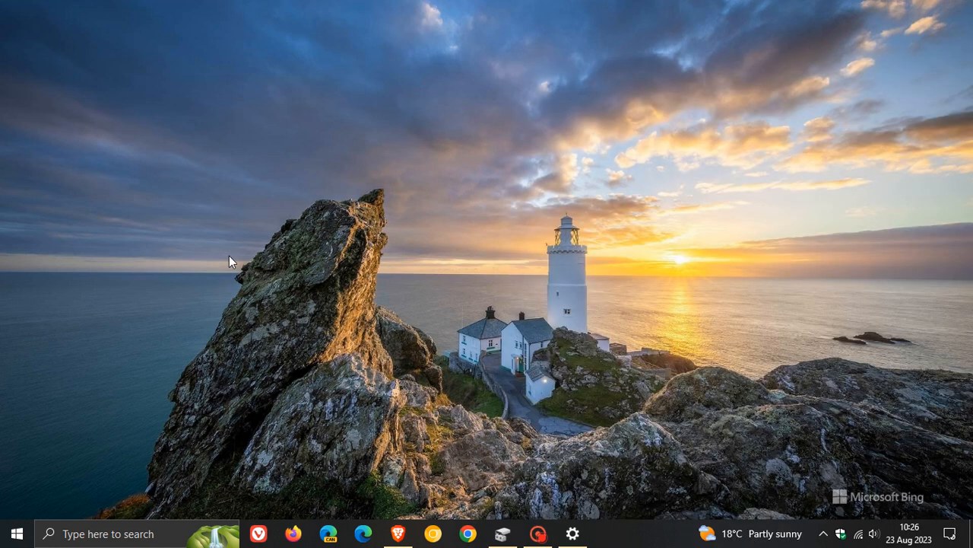
pyautogui.click(14, 532)
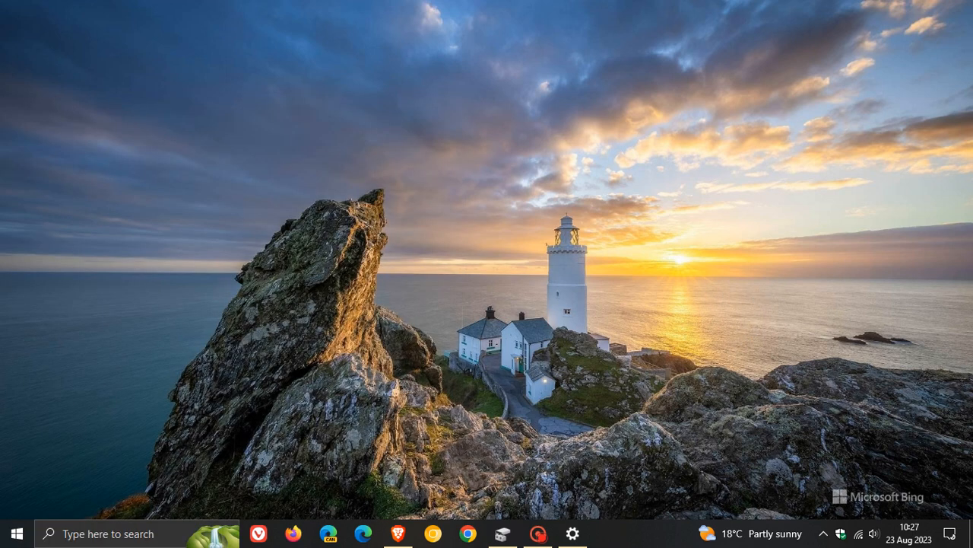
pyautogui.moveTo(506, 299)
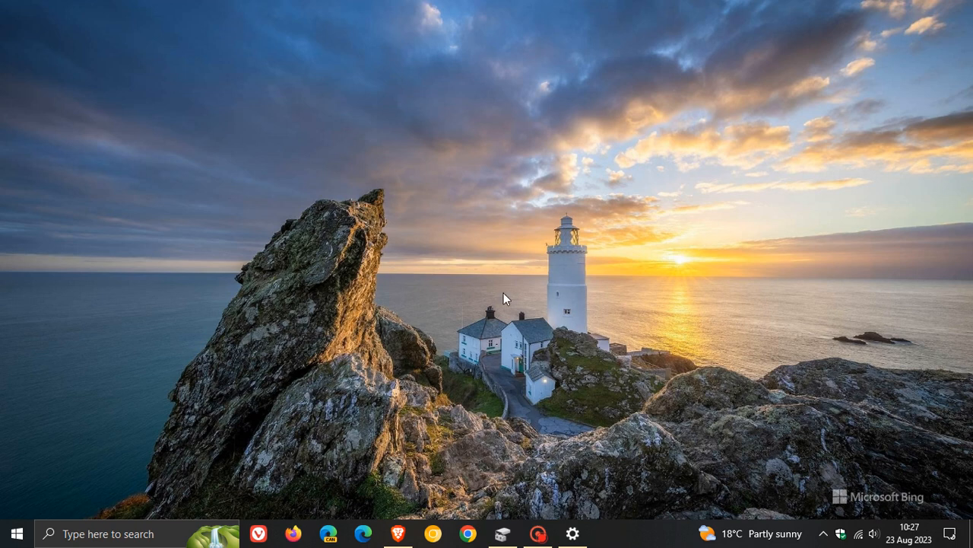
pyautogui.moveTo(428, 302)
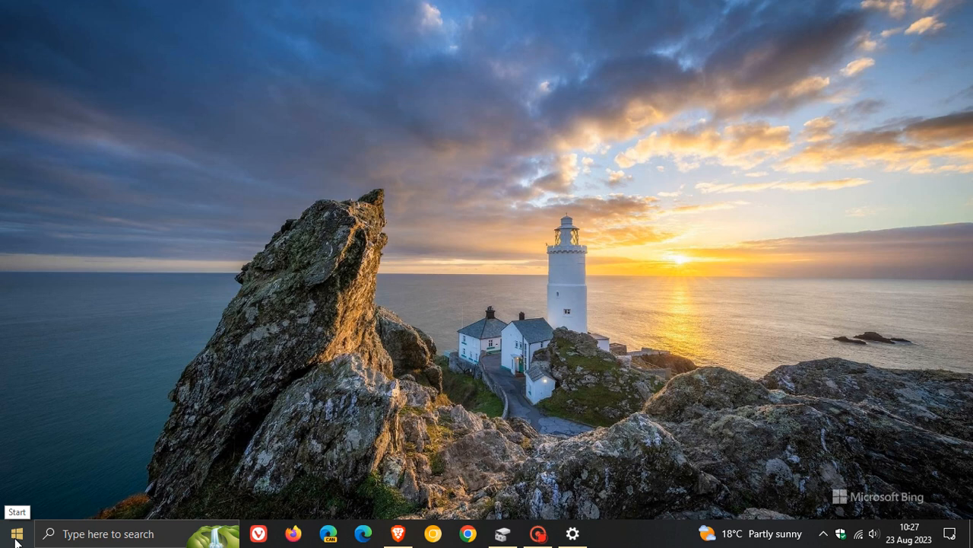
# Scroll the Start app list to W and launch the Windows Backup app.
pyautogui.click(15, 533)
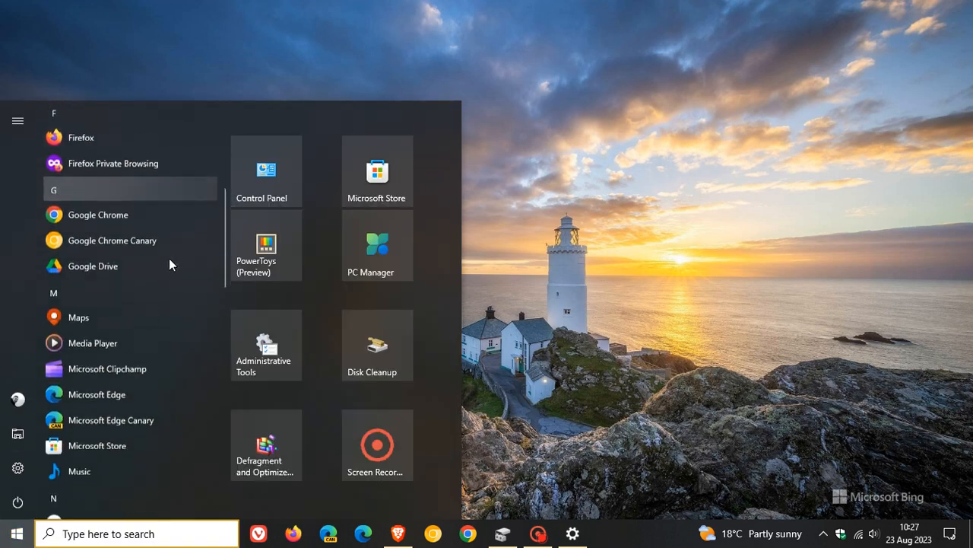
pyautogui.scroll(-3)
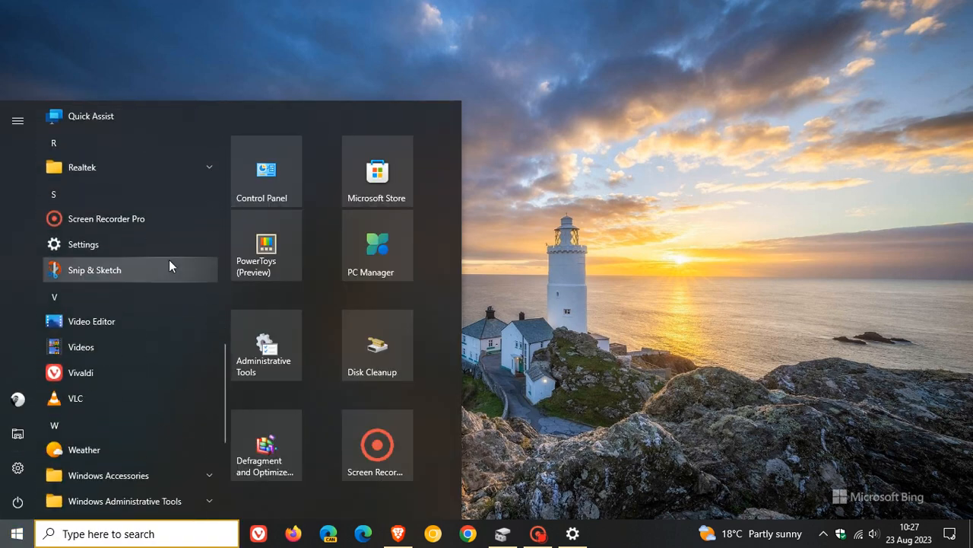
pyautogui.scroll(-3)
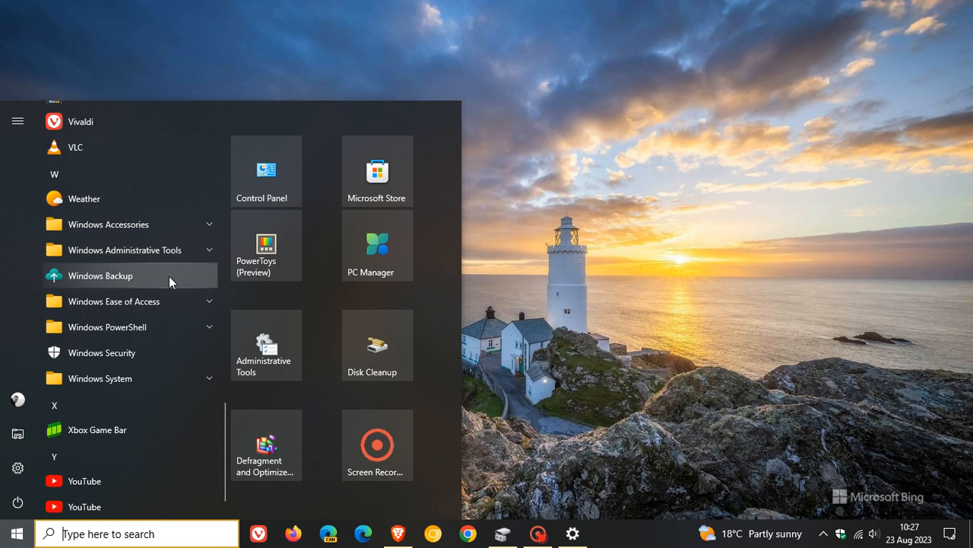
pyautogui.moveTo(160, 278)
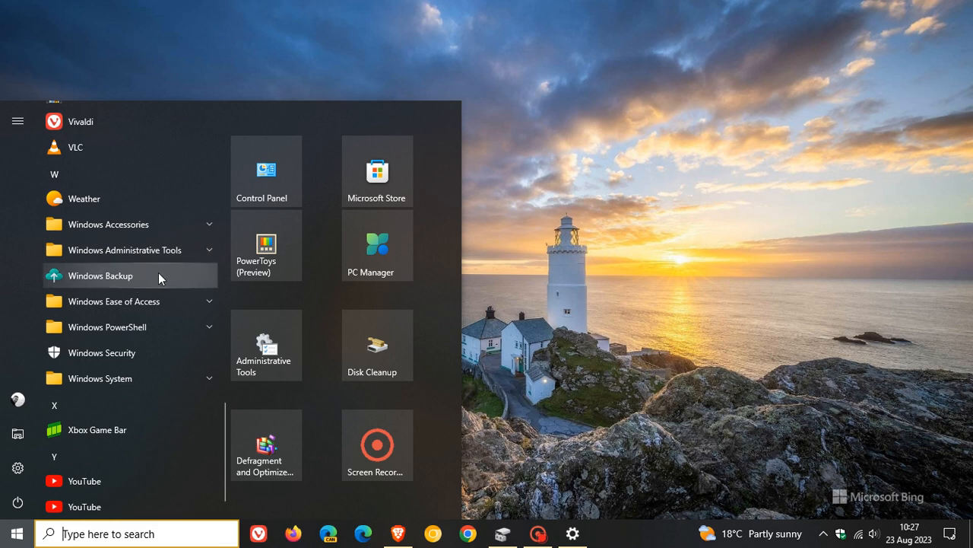
pyautogui.rightClick(100, 276)
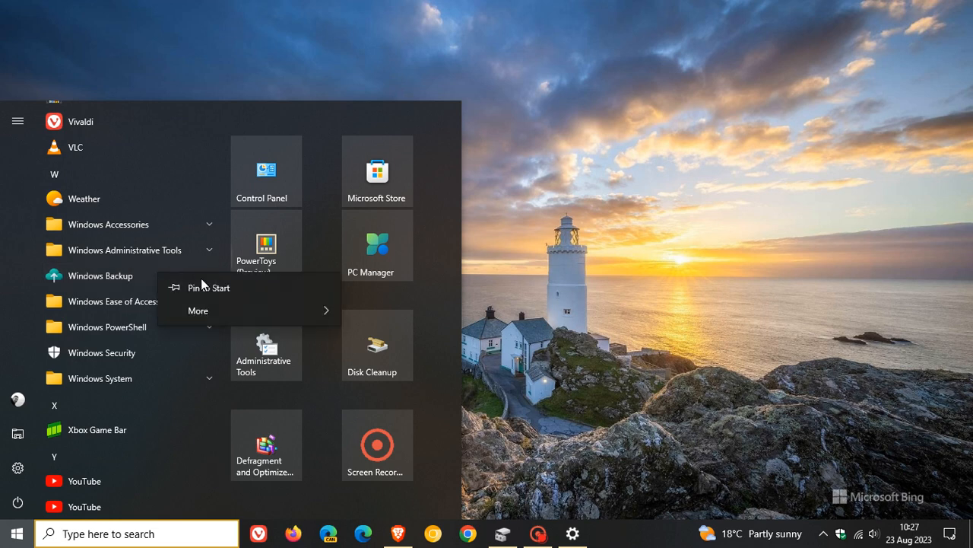
pyautogui.moveTo(198, 311)
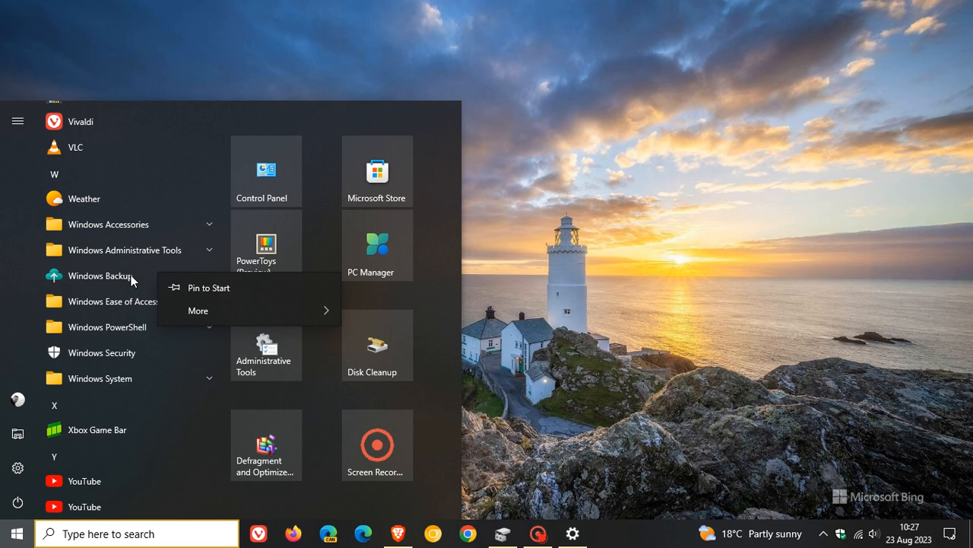
pyautogui.click(99, 275)
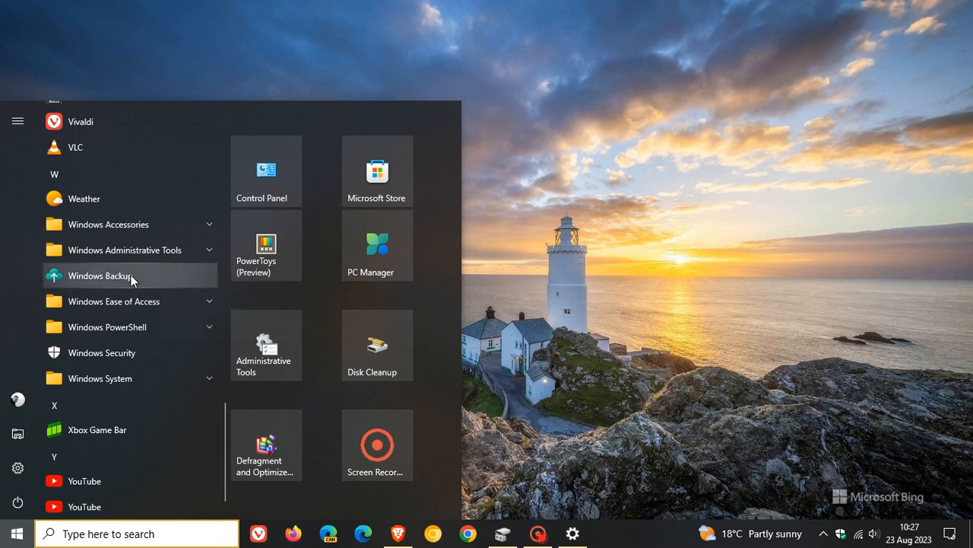
pyautogui.click(100, 276)
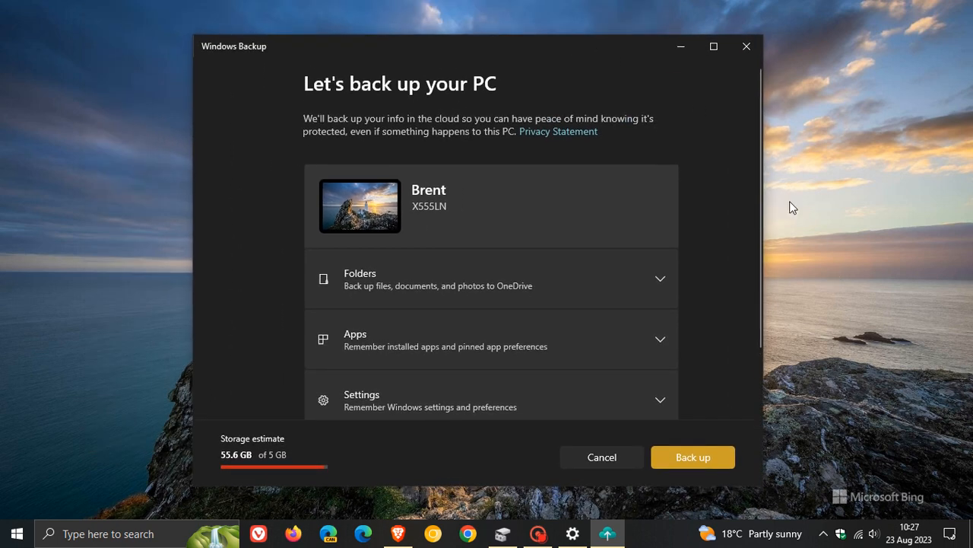
pyautogui.moveTo(723, 112)
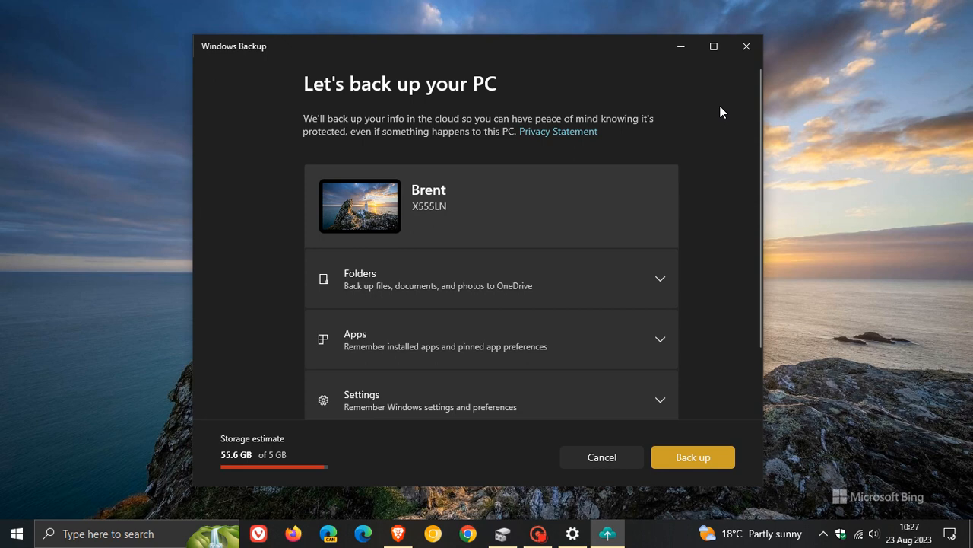
pyautogui.moveTo(703, 107)
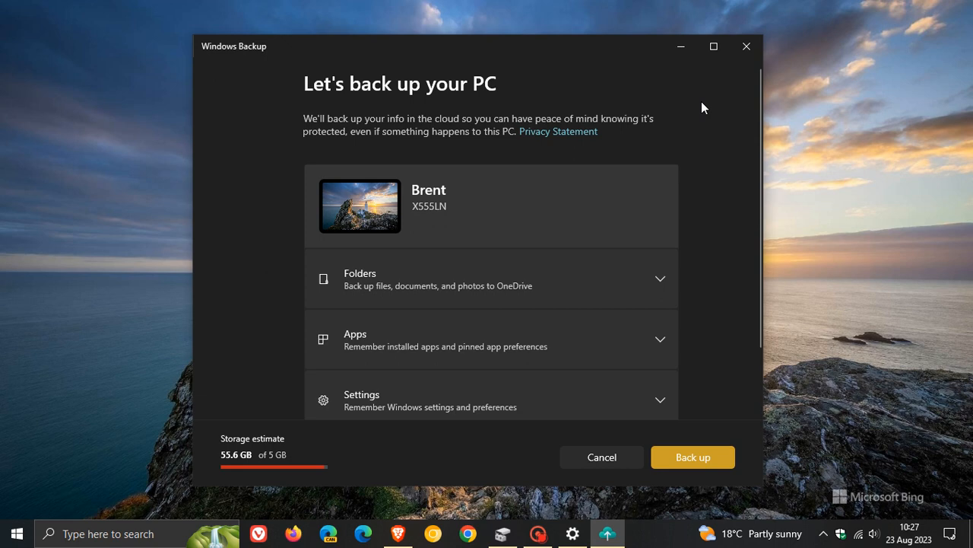
pyautogui.moveTo(327, 151)
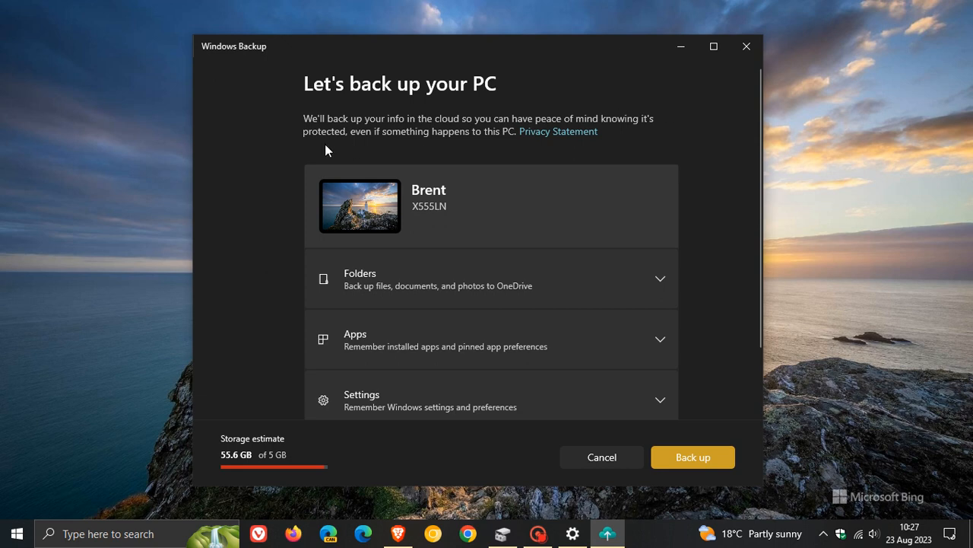
pyautogui.moveTo(496, 119)
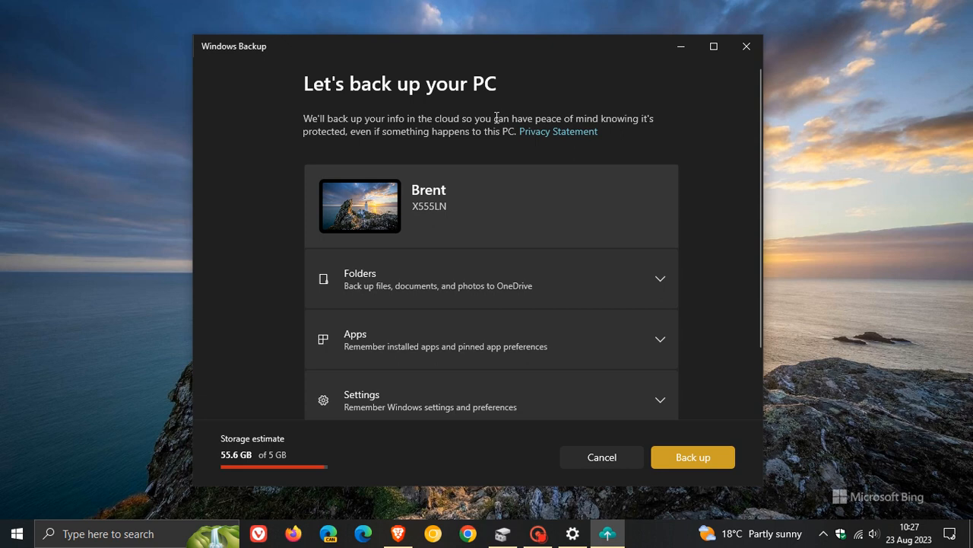
pyautogui.moveTo(684, 134)
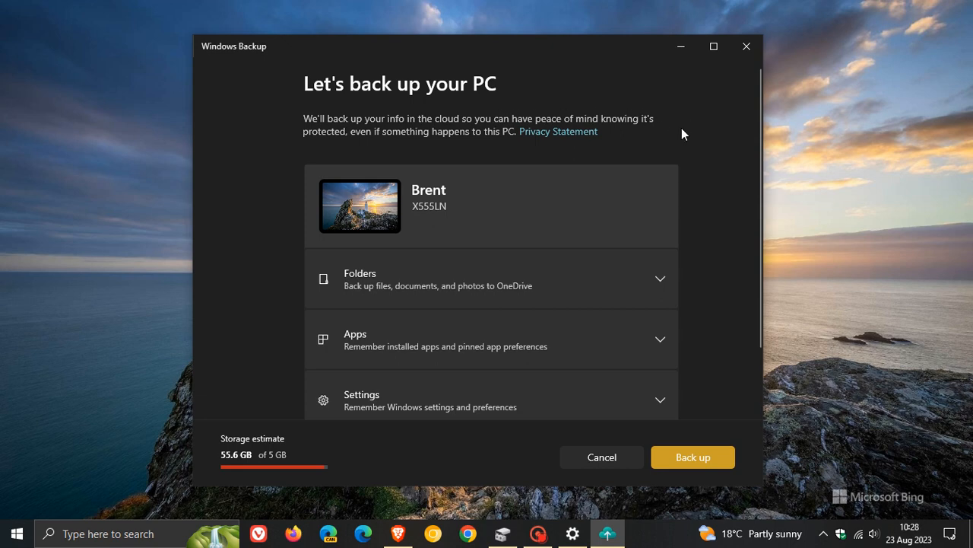
pyautogui.moveTo(691, 160)
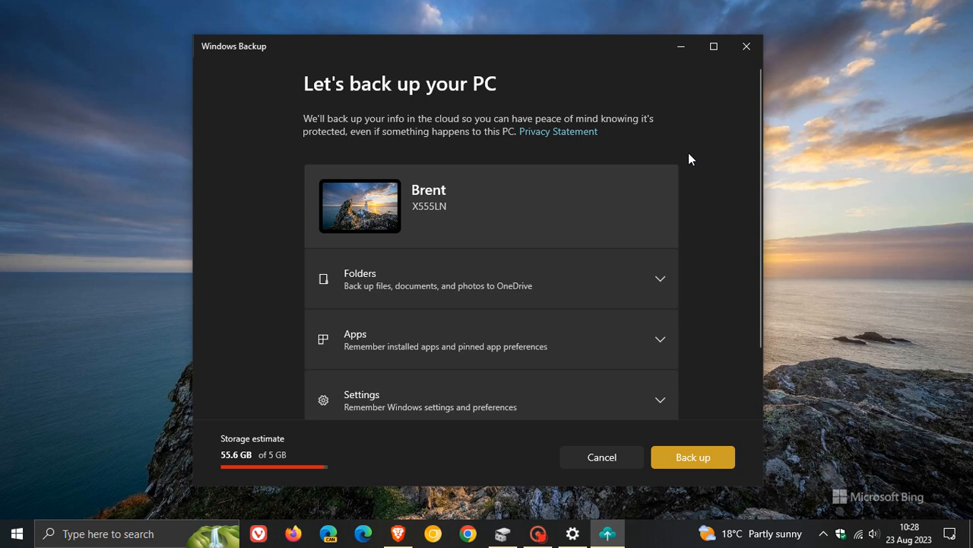
# Maximize the Windows Backup window, revealing the Credentials option.
pyautogui.click(712, 45)
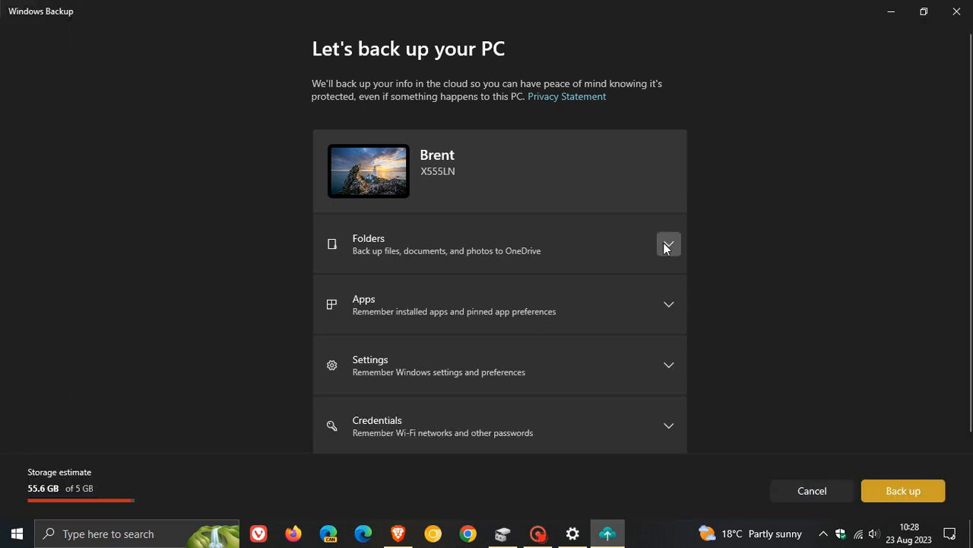
# Expand and collapse the Folders and Apps sections, then expand the Settings backup section.
pyautogui.click(668, 243)
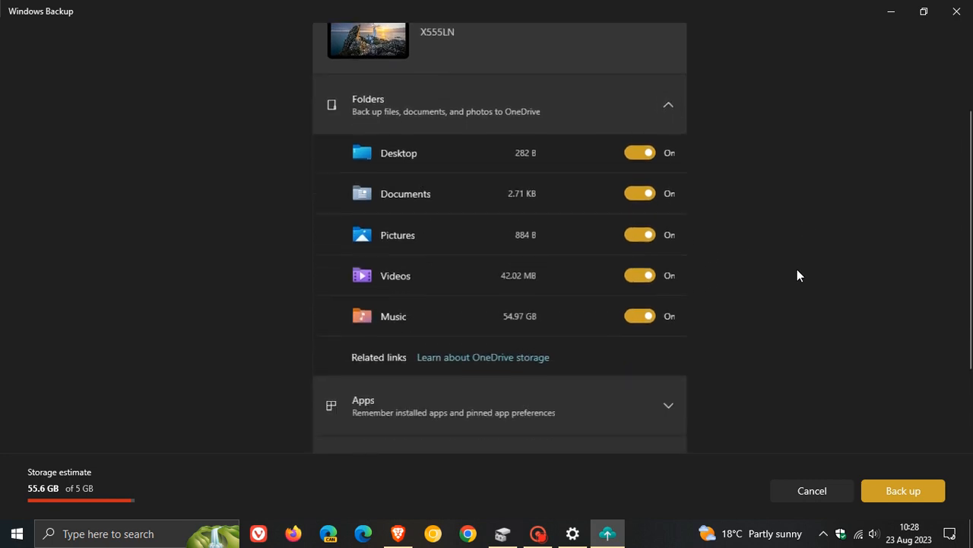
pyautogui.scroll(-3)
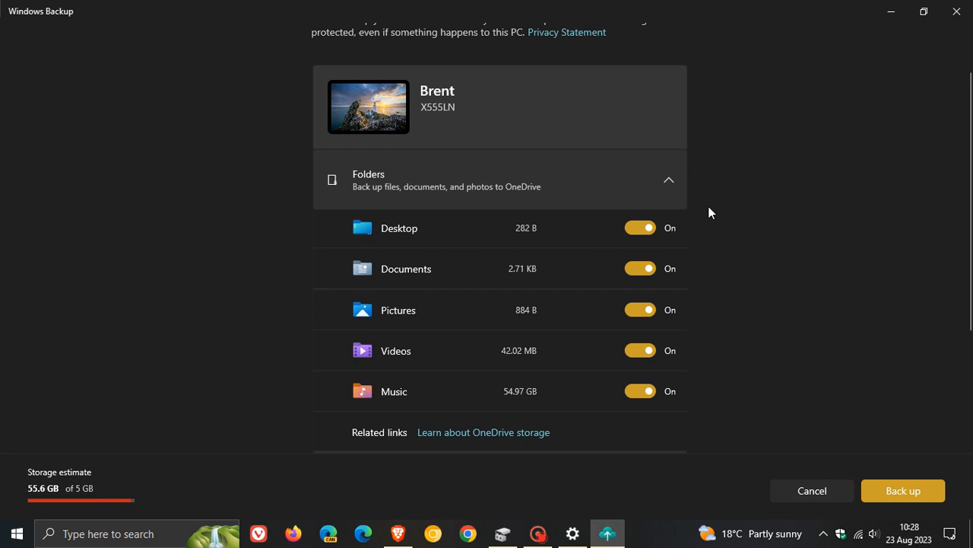
pyautogui.click(669, 179)
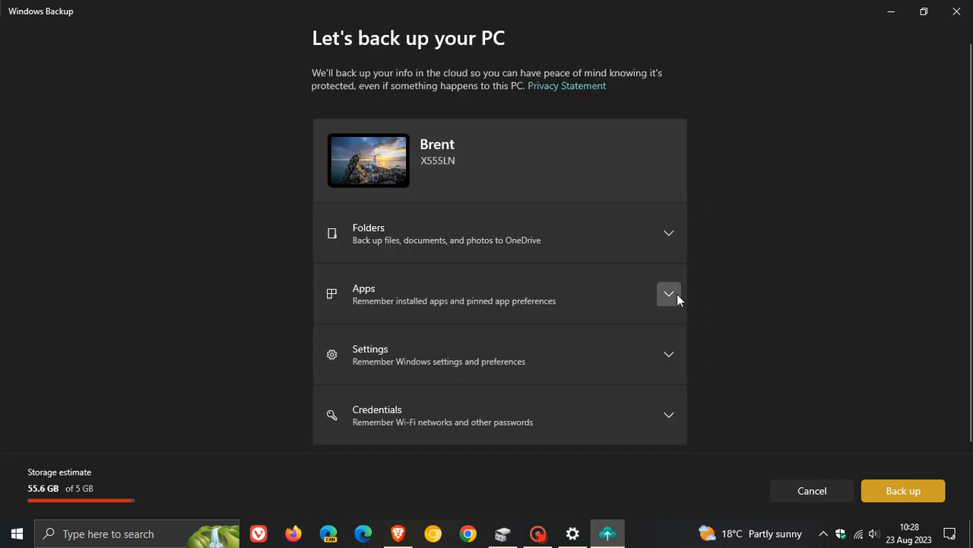
pyautogui.click(669, 294)
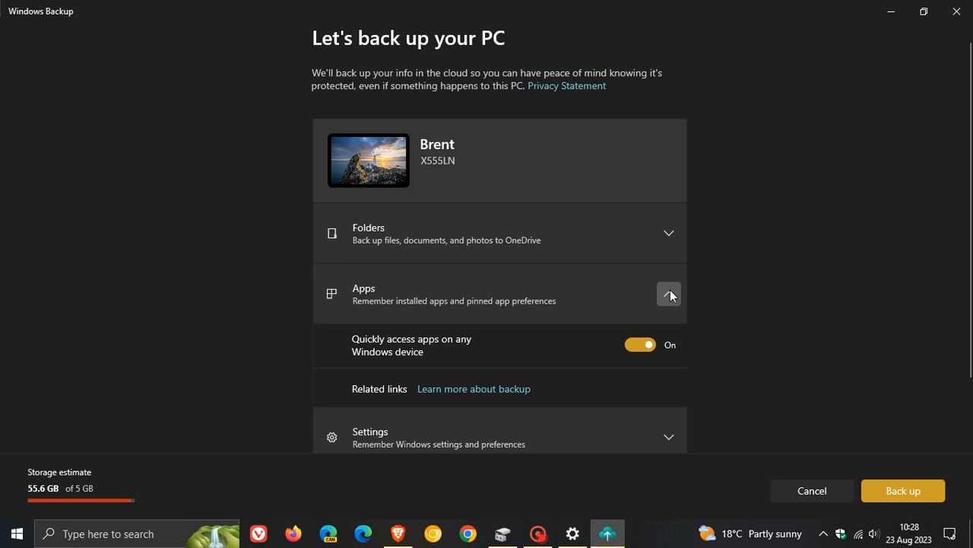
pyautogui.click(669, 293)
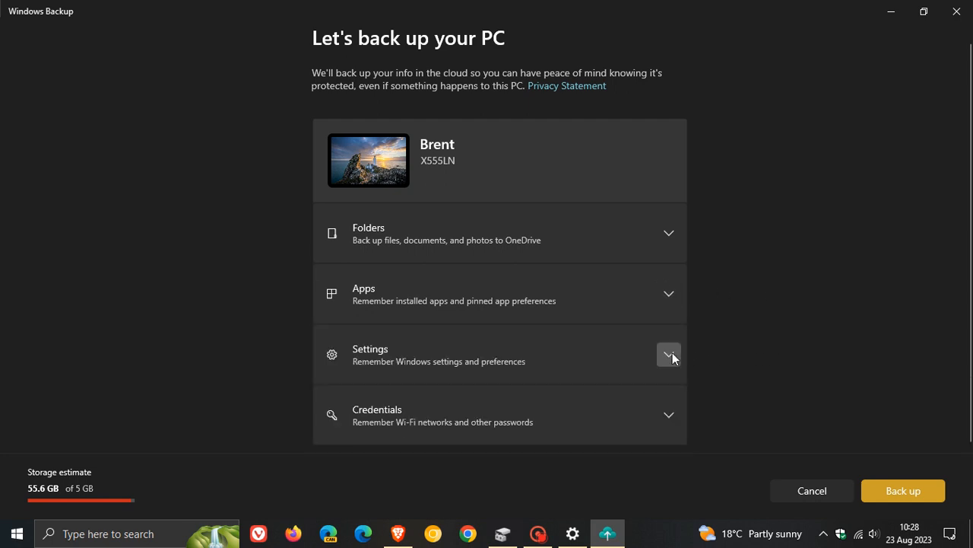
pyautogui.click(670, 354)
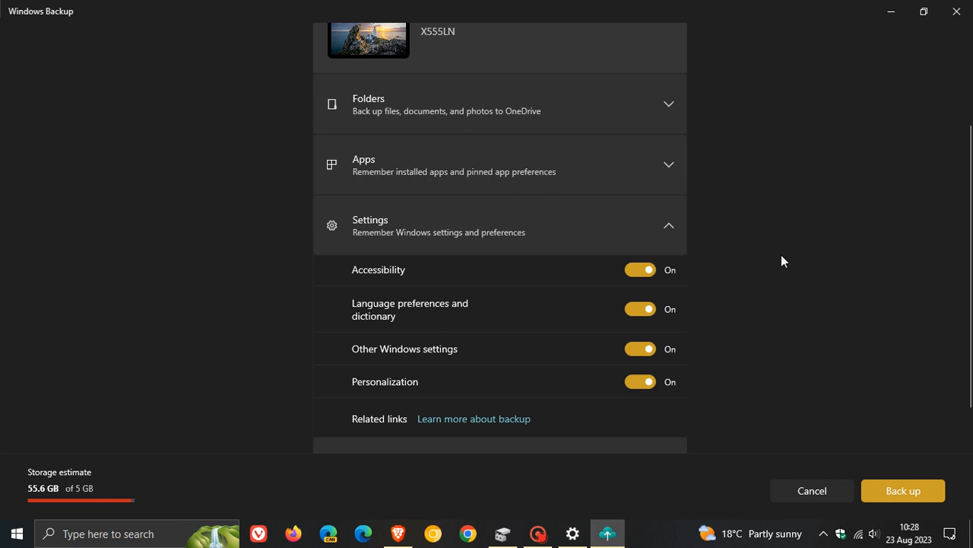
pyautogui.moveTo(725, 292)
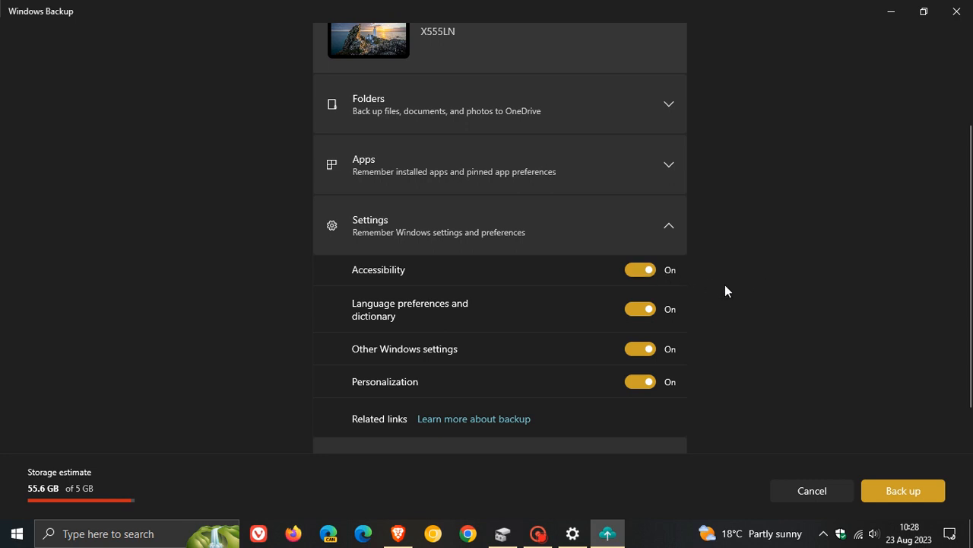
pyautogui.moveTo(699, 347)
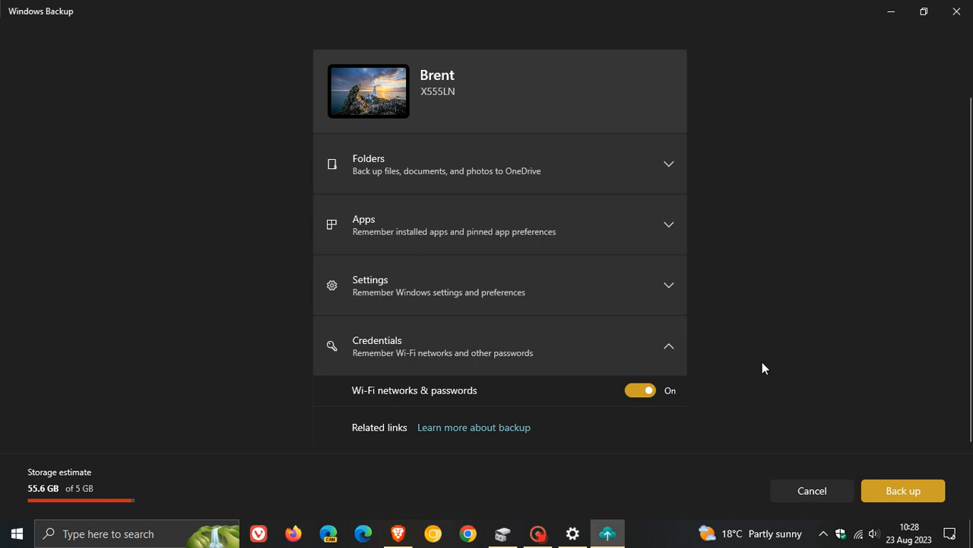
pyautogui.moveTo(788, 359)
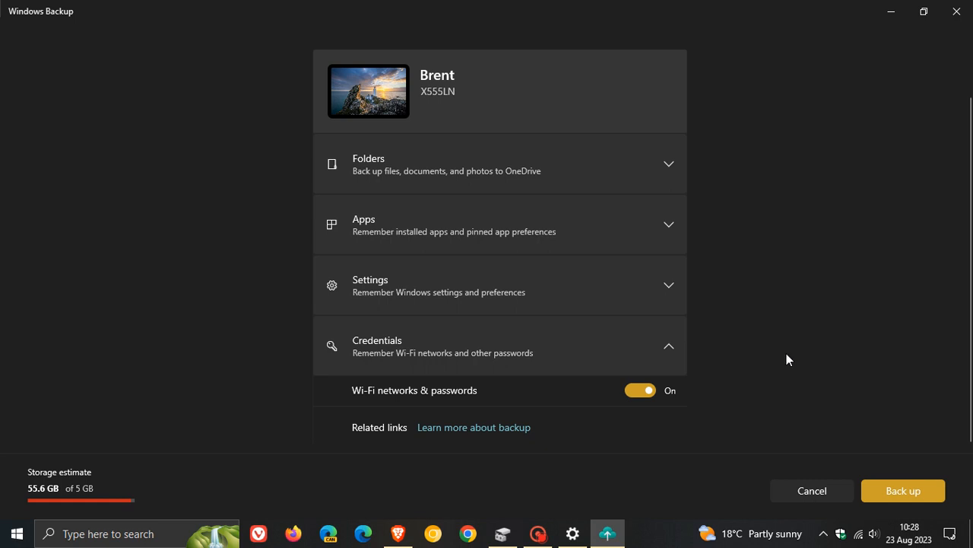
pyautogui.moveTo(748, 386)
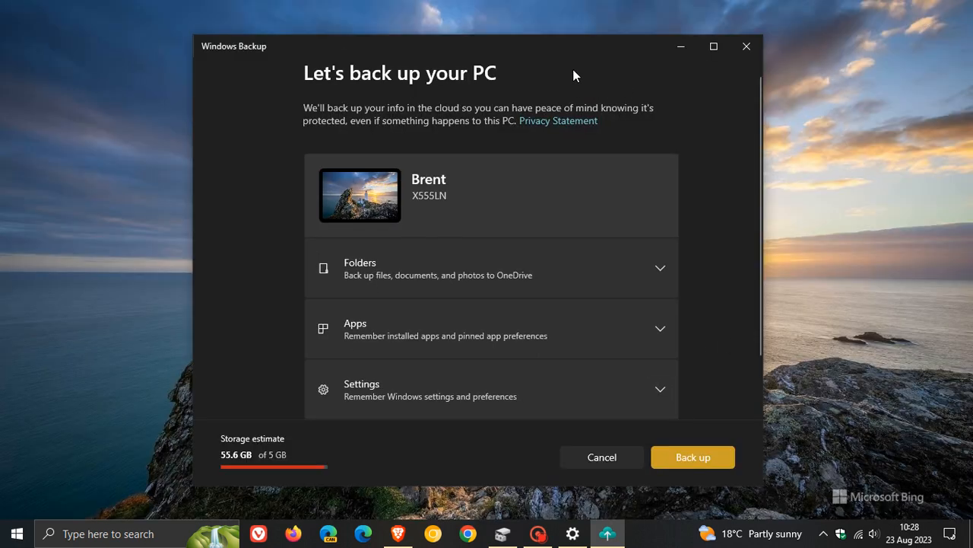
pyautogui.moveTo(574, 70)
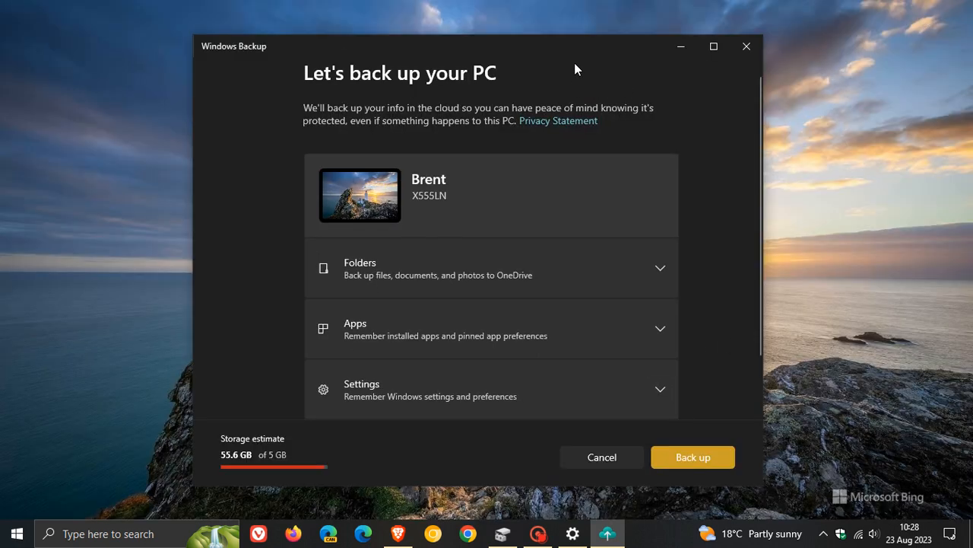
pyautogui.moveTo(584, 55)
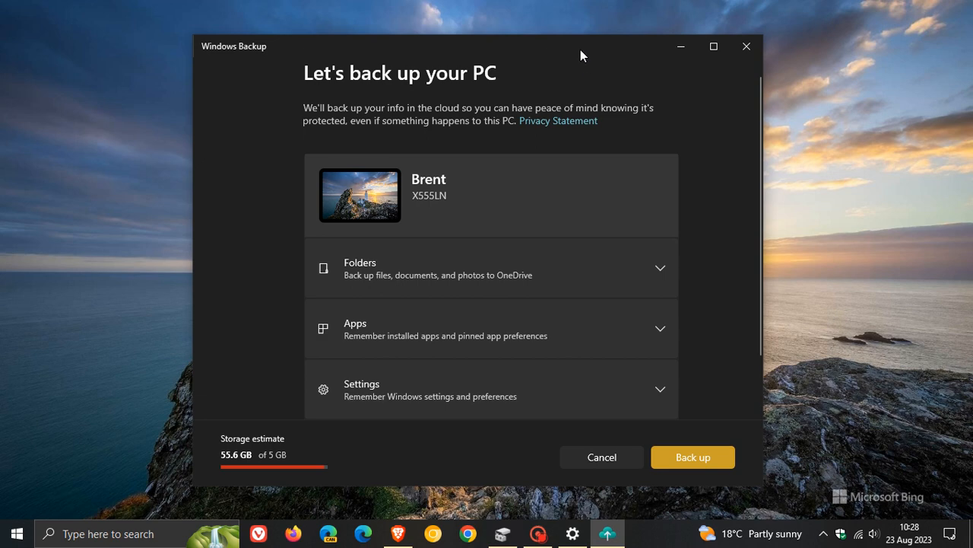
pyautogui.moveTo(601, 67)
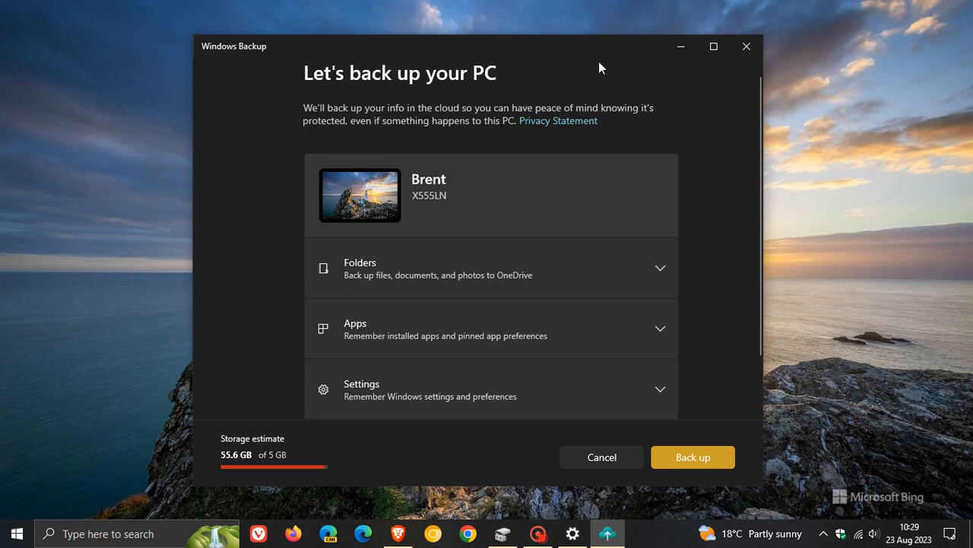
pyautogui.moveTo(567, 37)
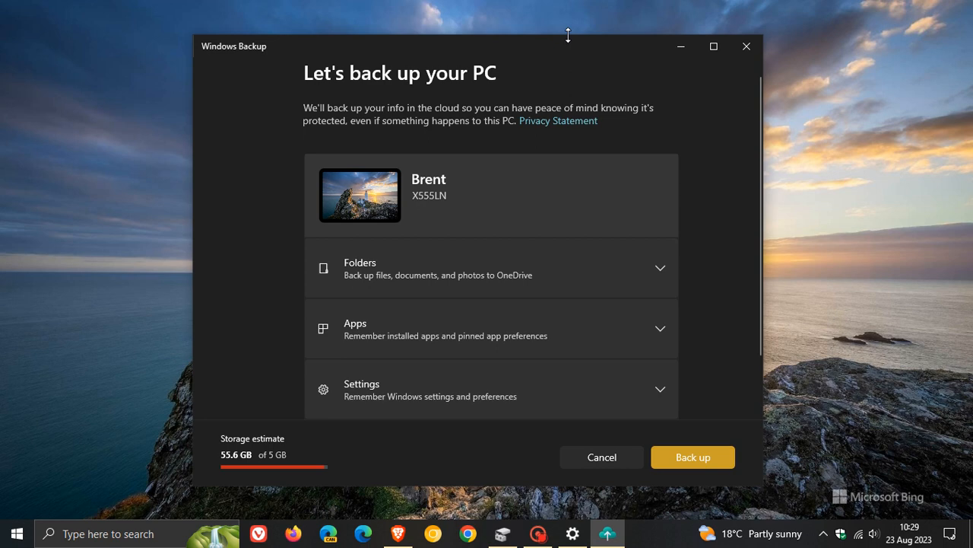
pyautogui.moveTo(595, 65)
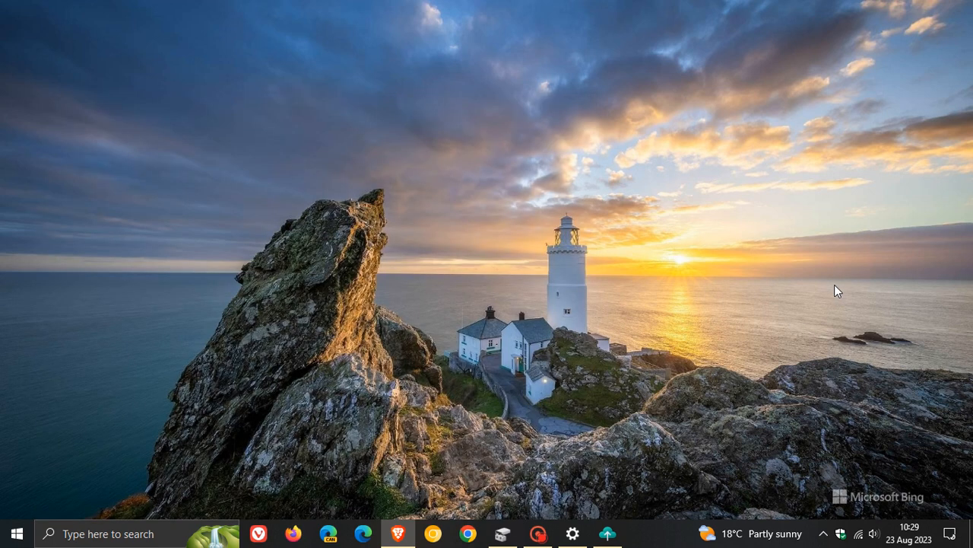
# Return to the Settings update history window from the taskbar.
pyautogui.click(572, 532)
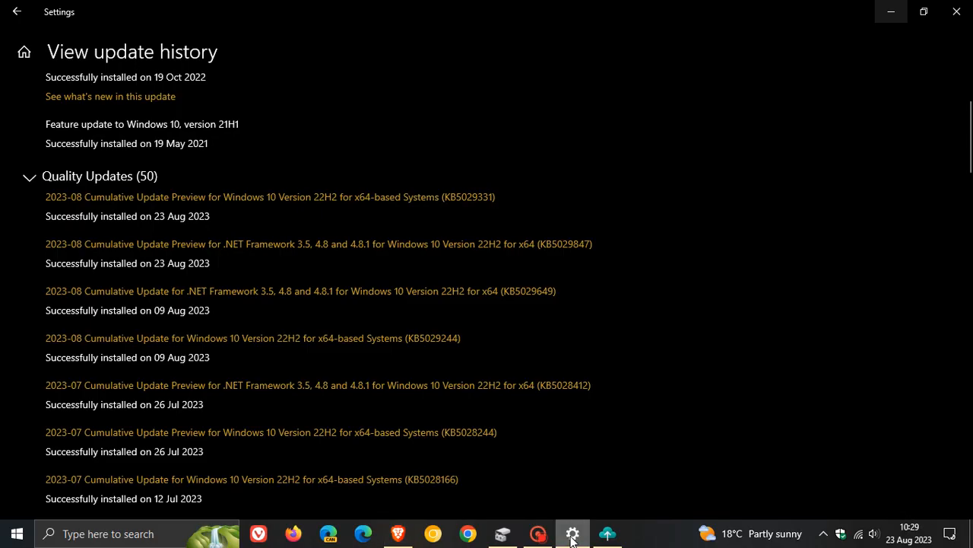
# Navigate back in Settings toward Accounts > Sync your settings.
pyautogui.click(17, 12)
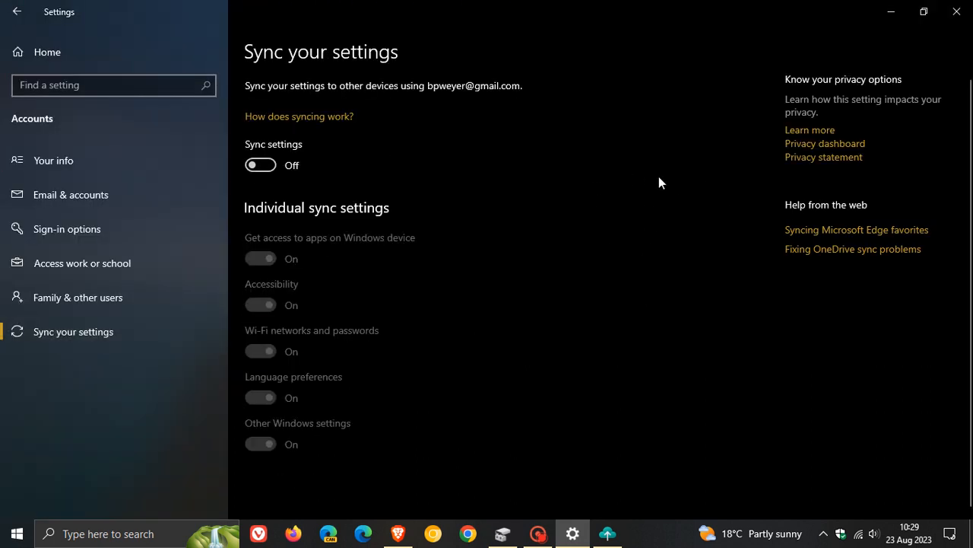
pyautogui.moveTo(651, 210)
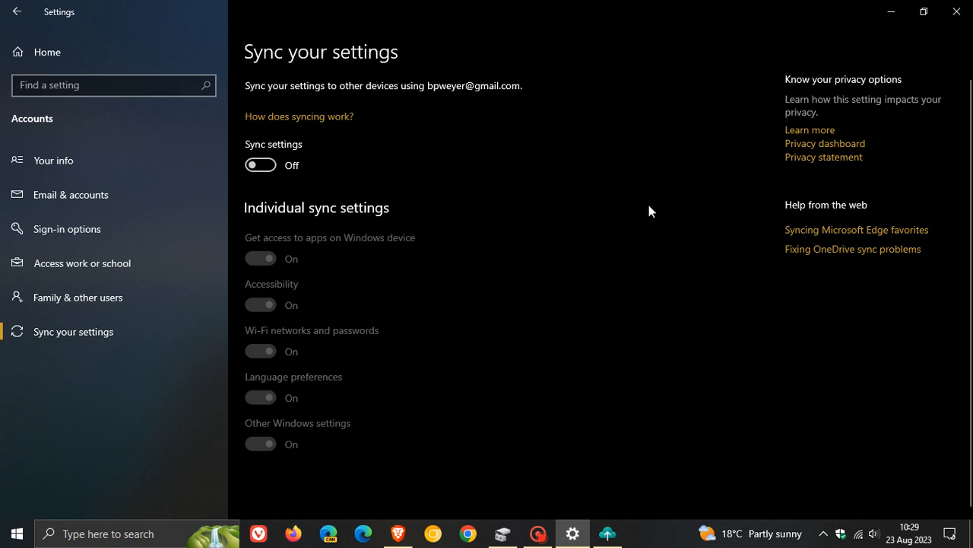
pyautogui.moveTo(575, 240)
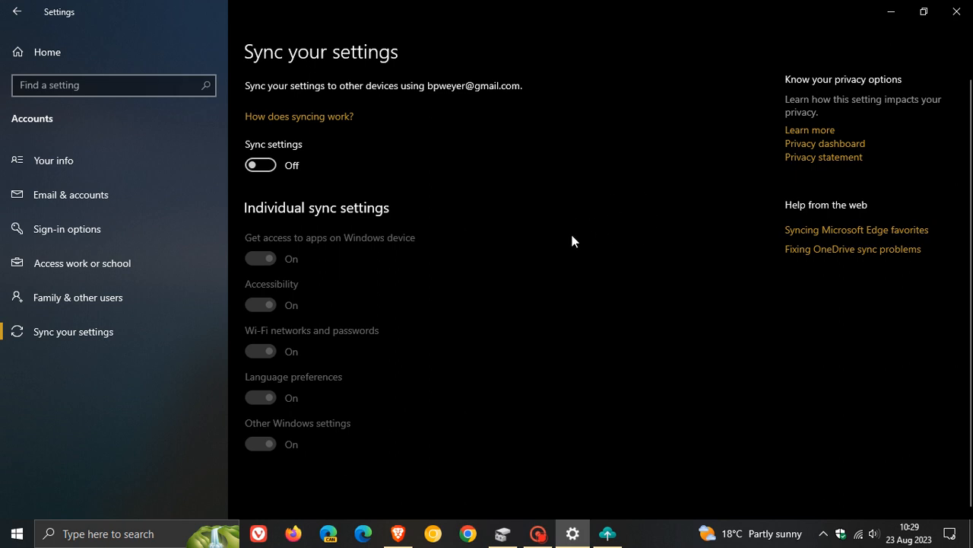
pyautogui.moveTo(319, 196)
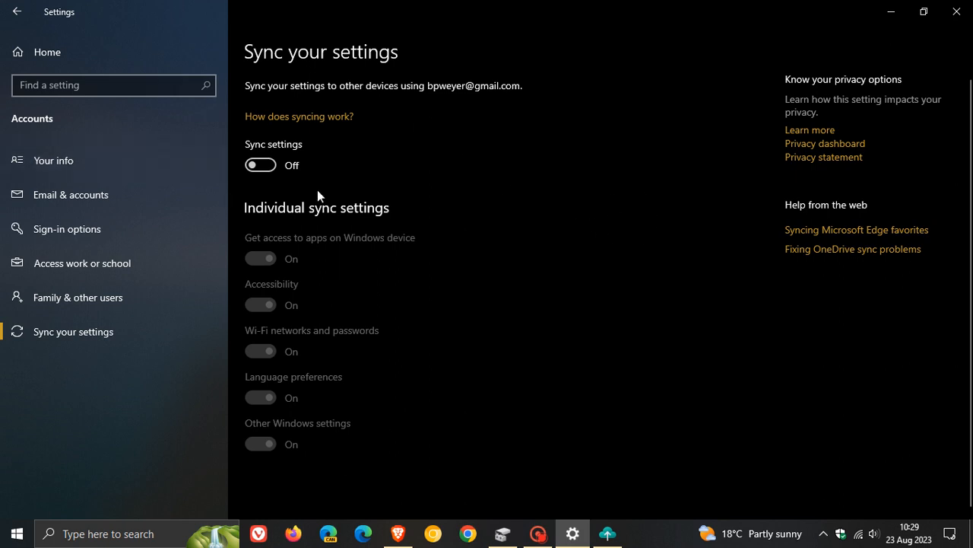
pyautogui.moveTo(320, 167)
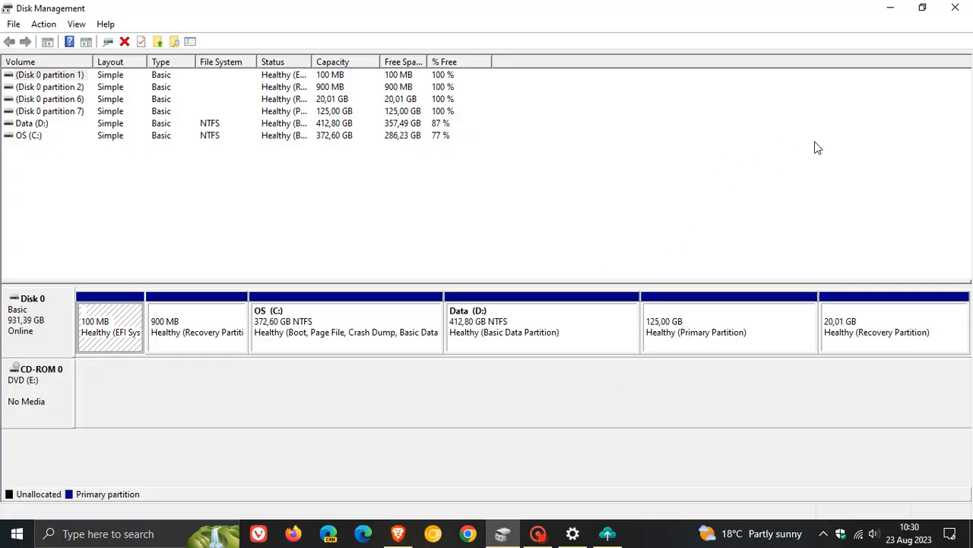
pyautogui.moveTo(829, 143)
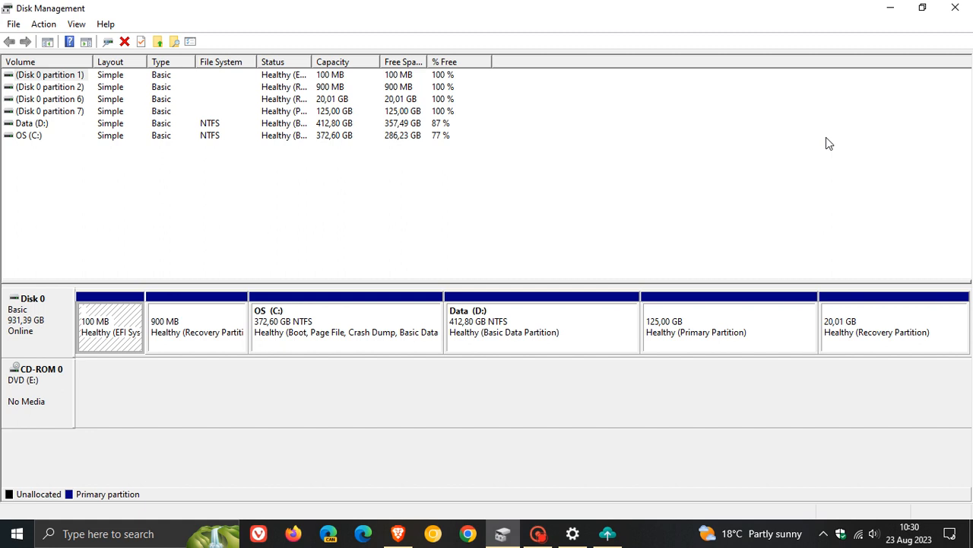
pyautogui.moveTo(717, 168)
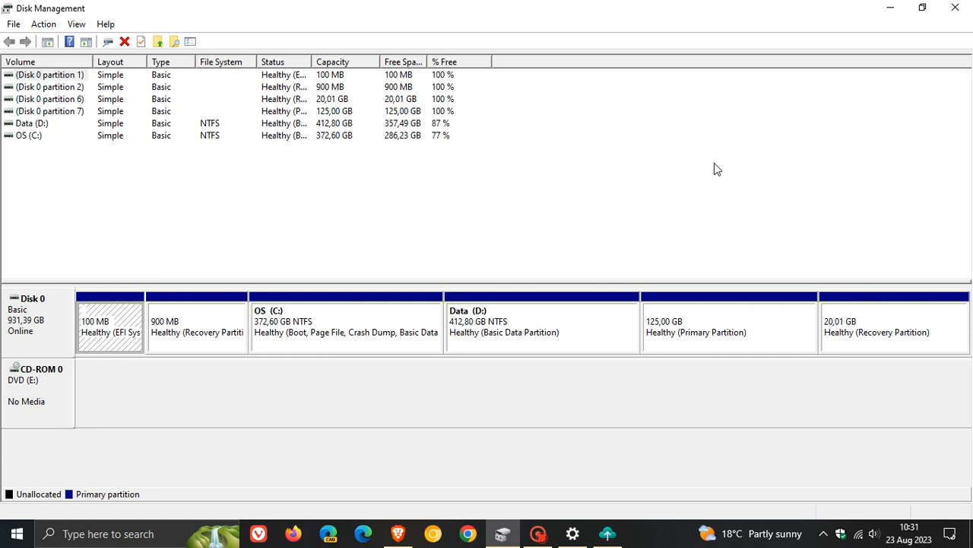
pyautogui.moveTo(764, 122)
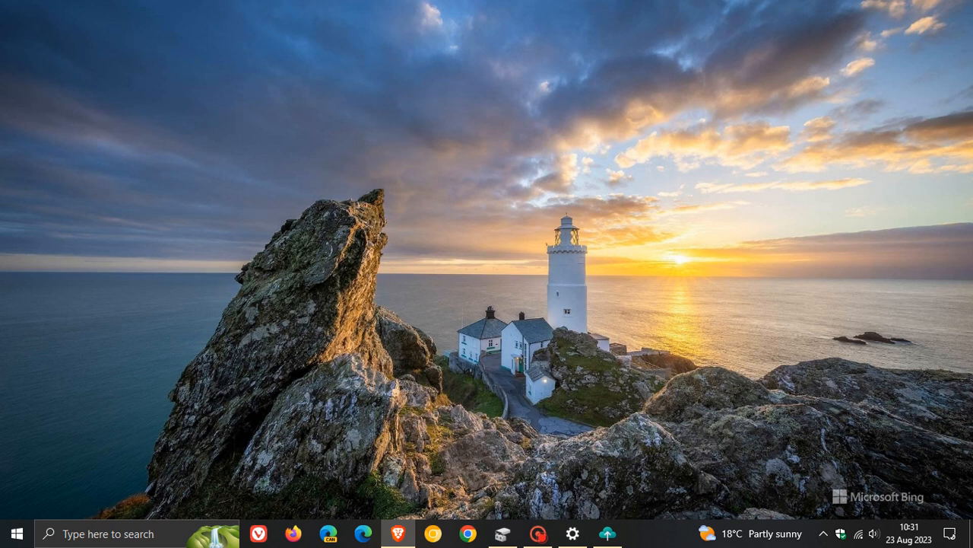
pyautogui.moveTo(684, 229)
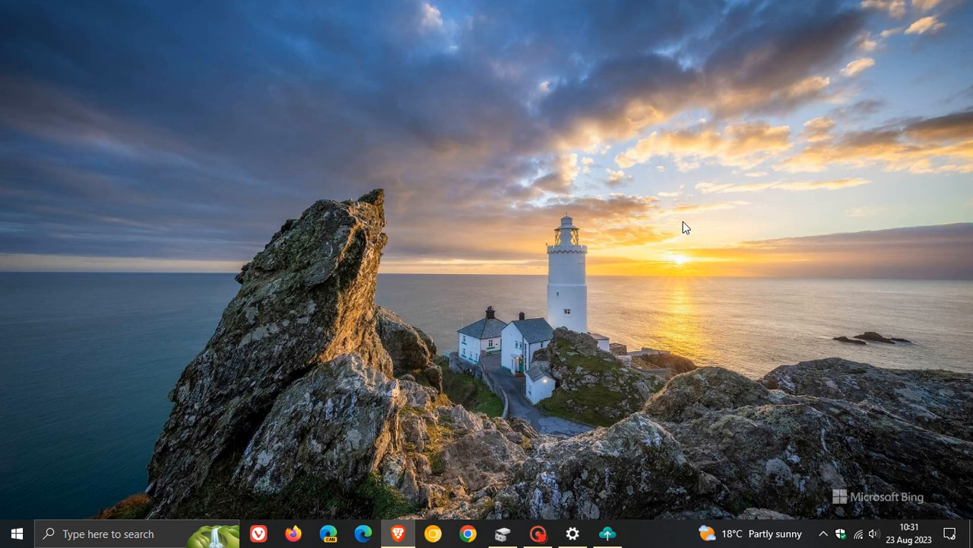
pyautogui.moveTo(112, 487)
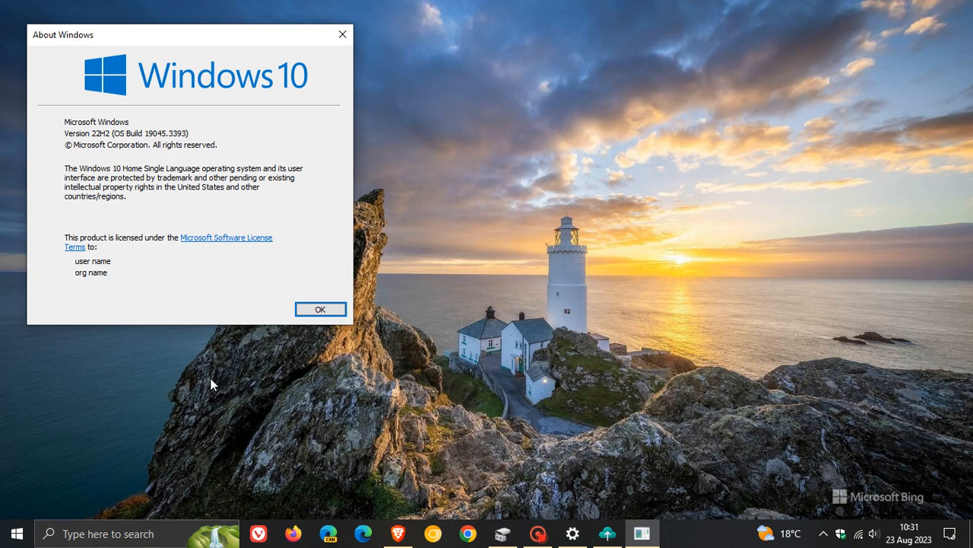
pyautogui.moveTo(186, 34); pyautogui.dragTo(456, 121)
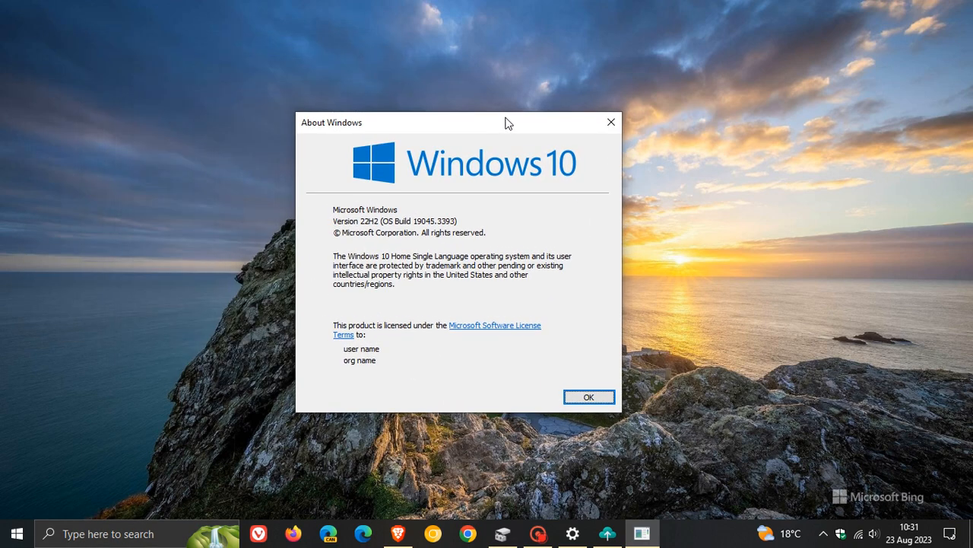
pyautogui.moveTo(423, 240)
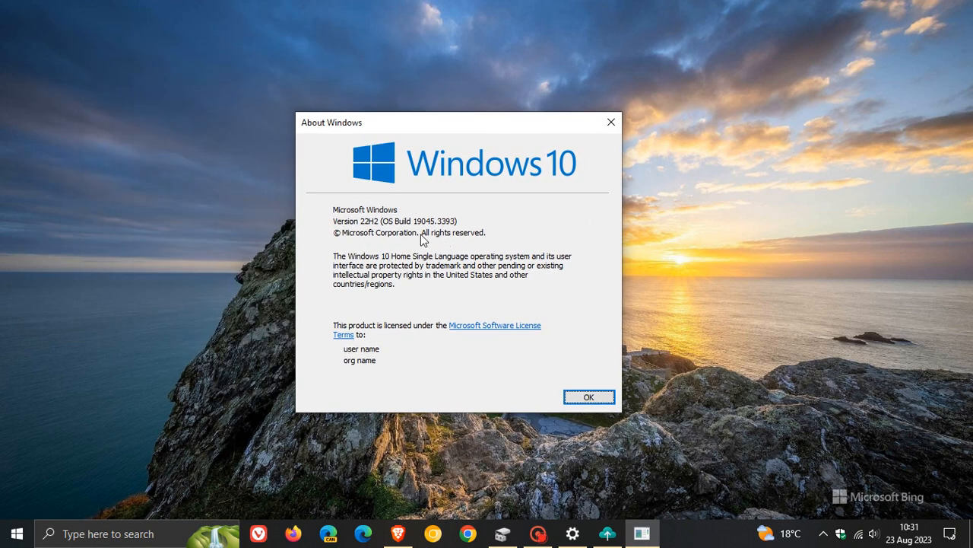
pyautogui.moveTo(422, 236)
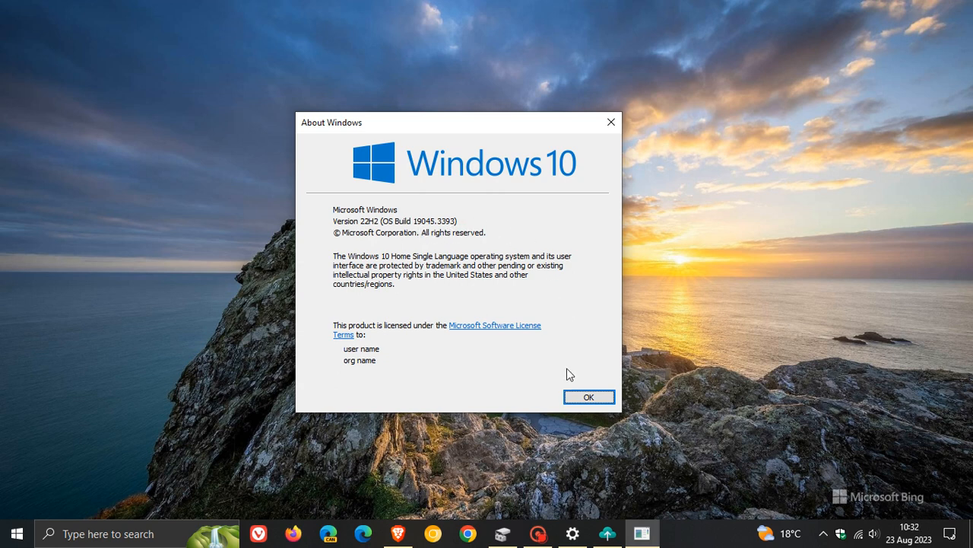
pyautogui.click(589, 396)
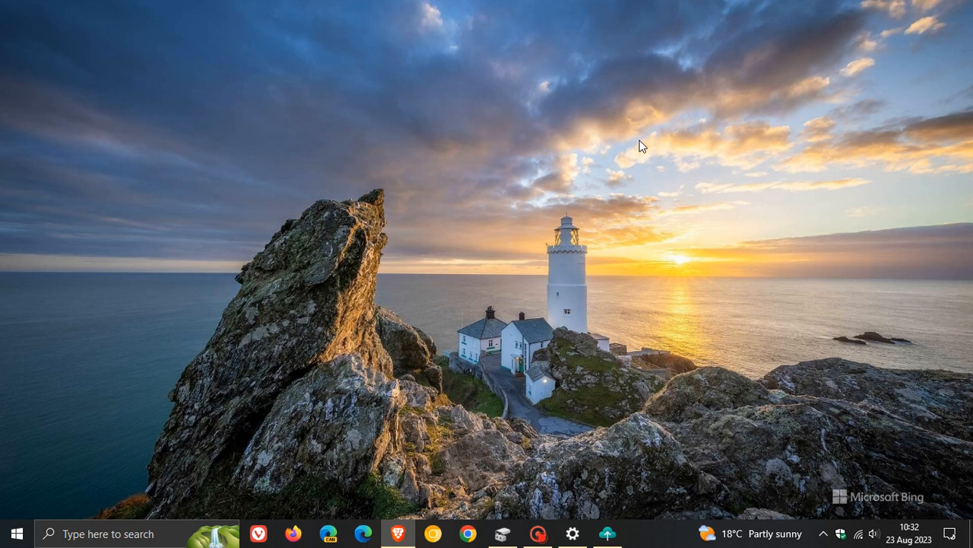
pyautogui.moveTo(575, 139)
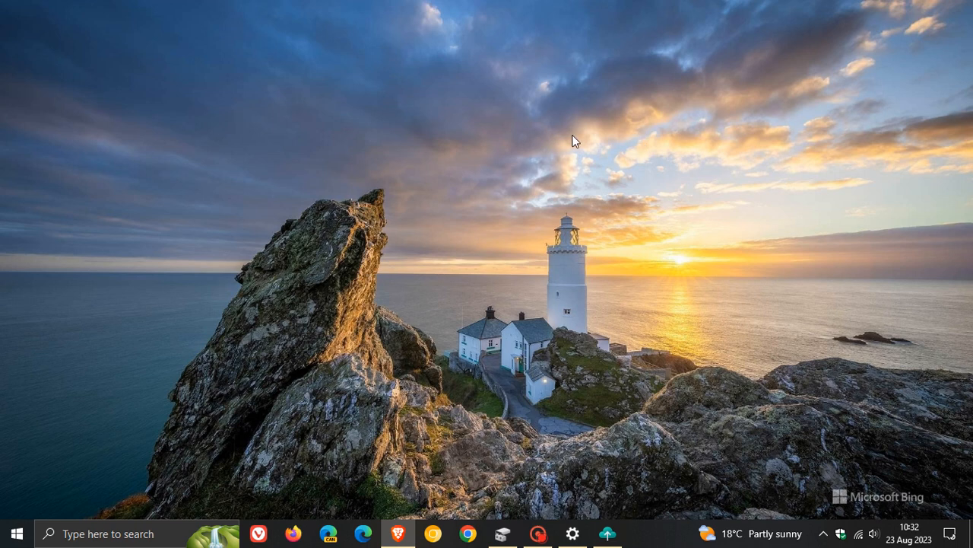